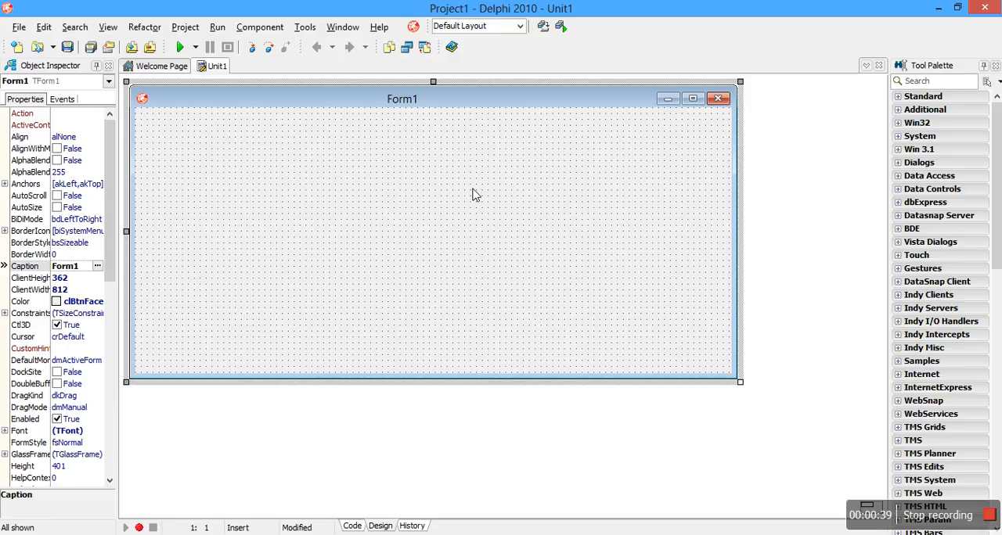
mouse_move(487, 186)
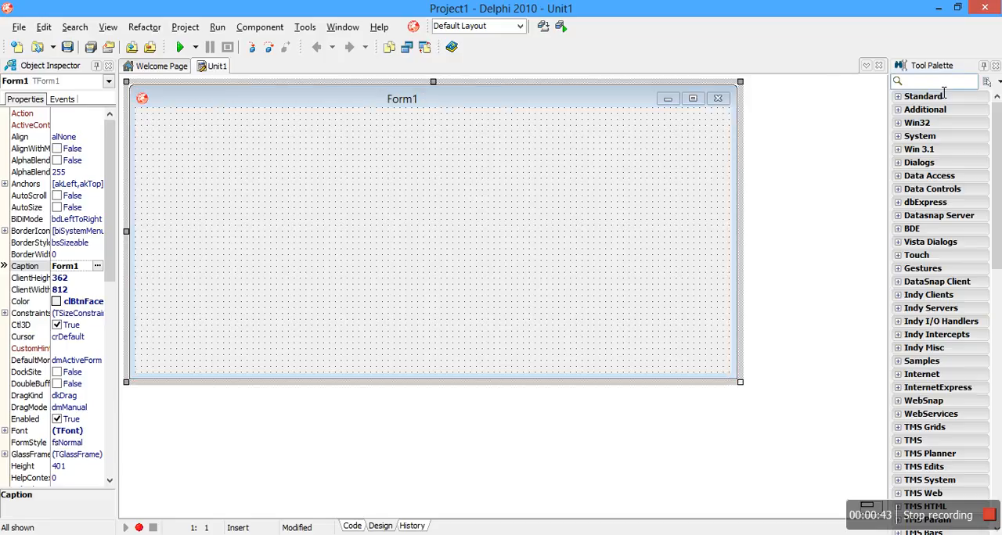
Search the Tool Palette for 'z' and choose TZConnection from the Zeos Access group for Form1.
text(z)
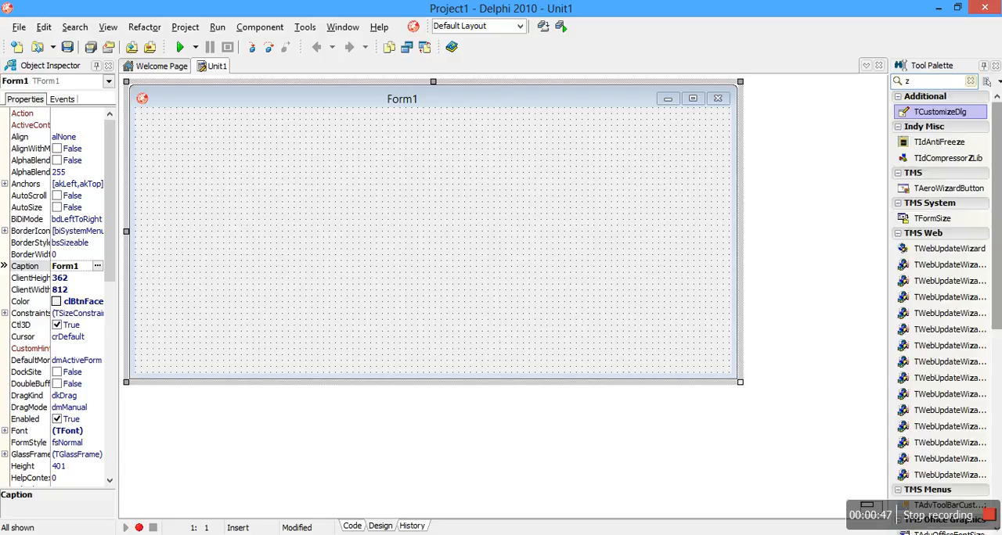
scroll(down, 3)
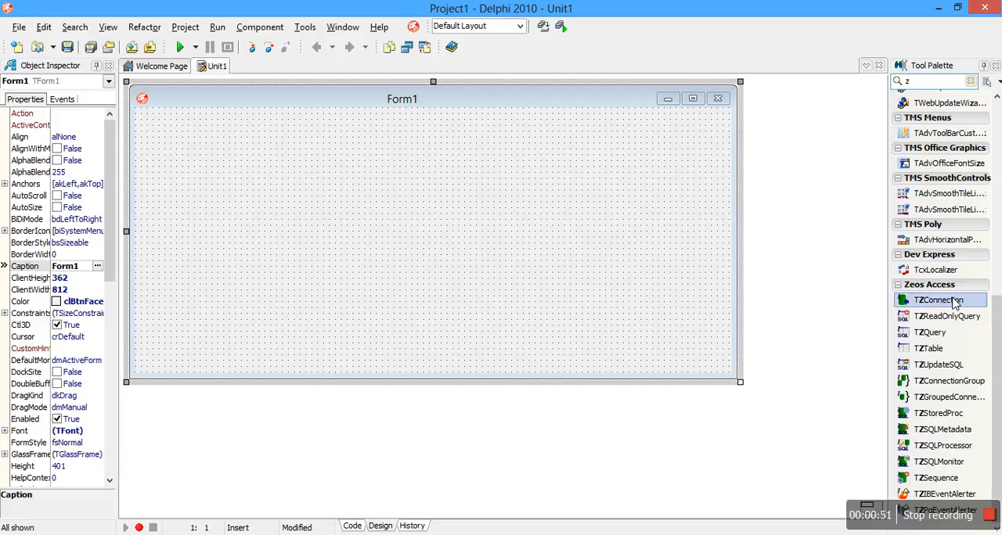
mouse_move(939, 301)
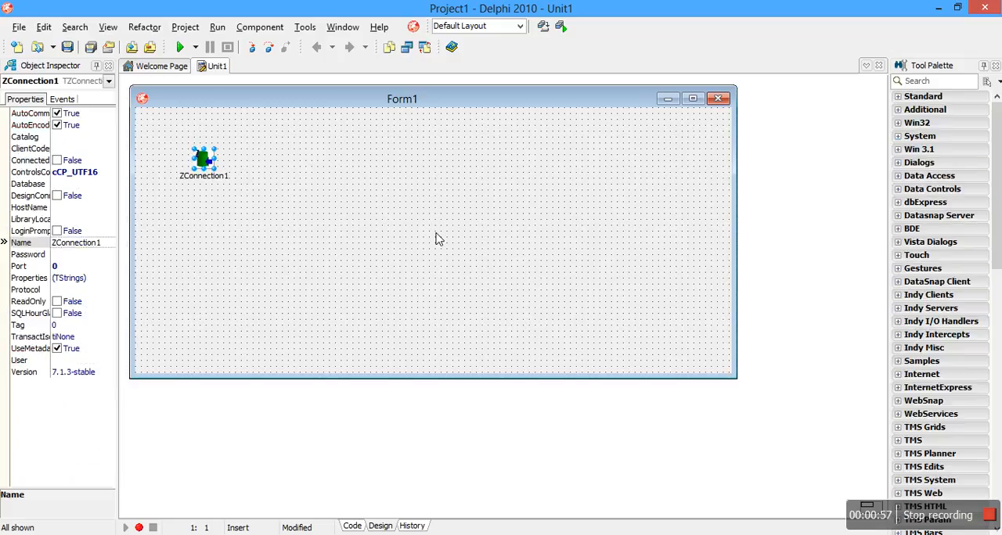
click(936, 81)
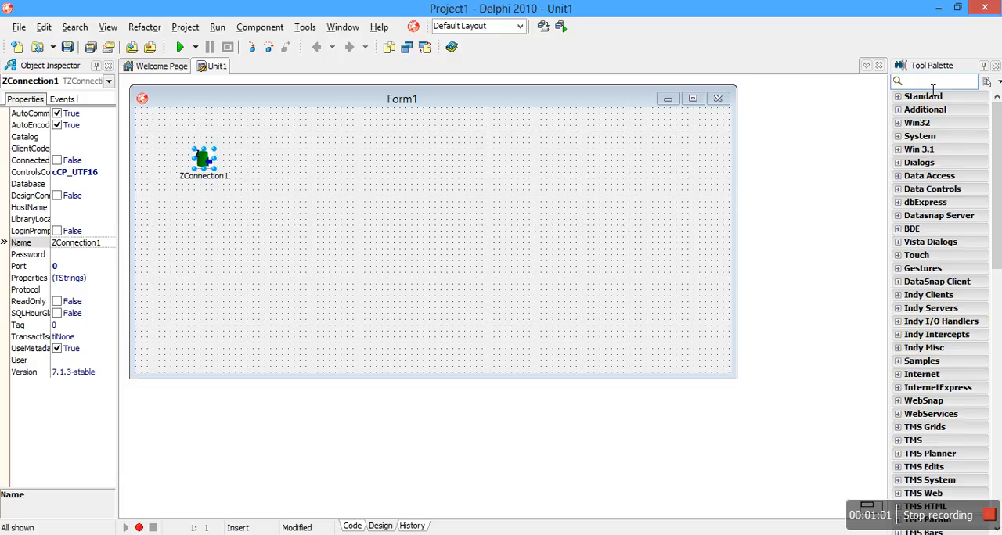
text(z)
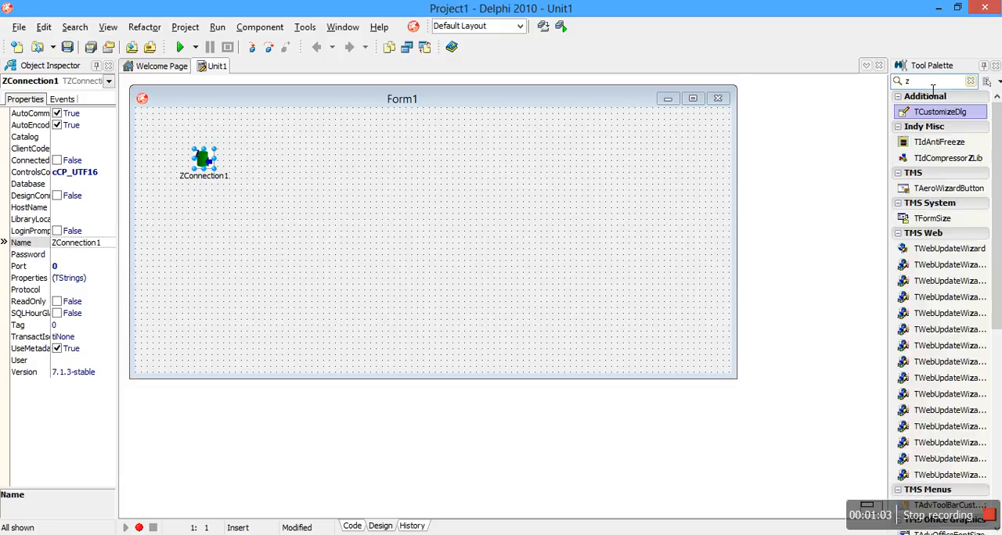
scroll(down, 3)
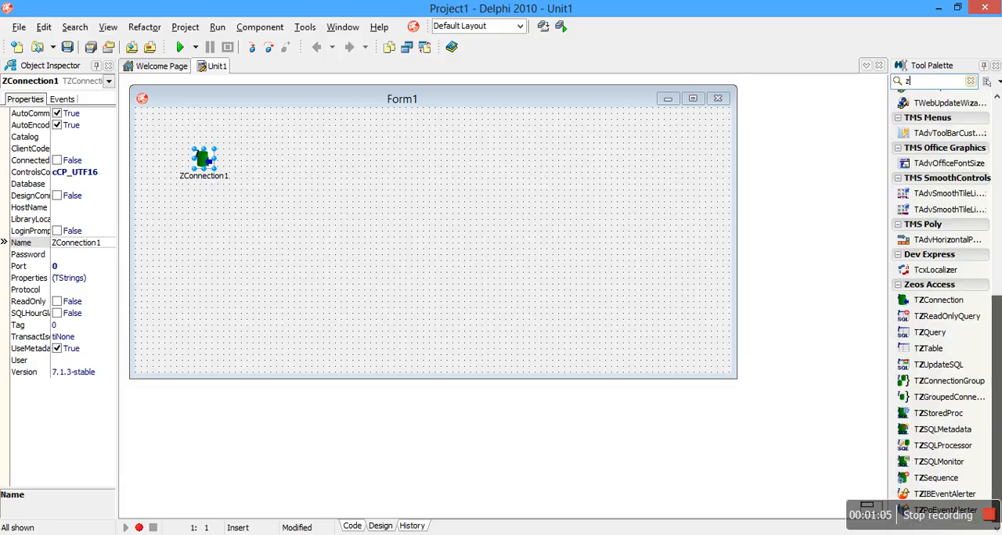
click(930, 331)
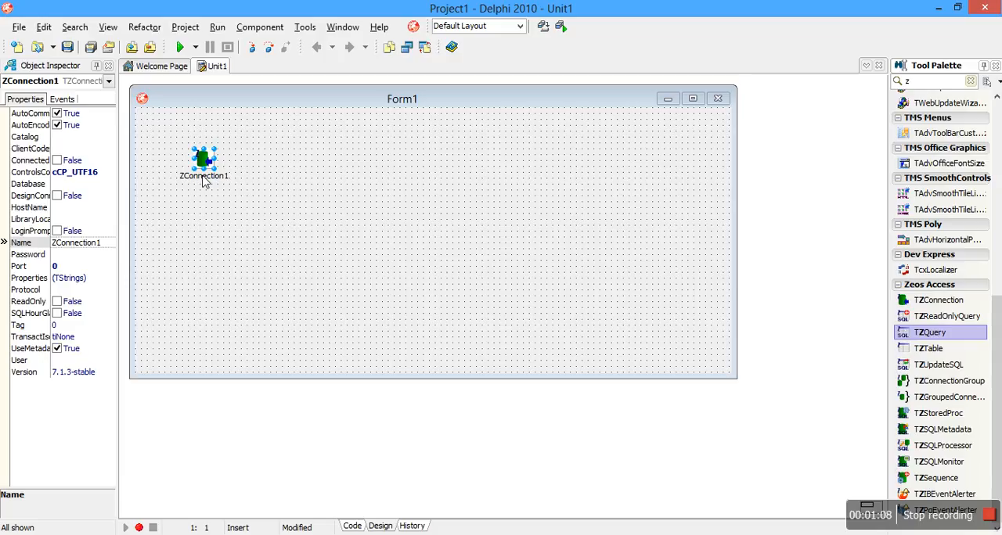
Place ZQuery1 on the form, then search 'db' and add a TDBGrid.
click(263, 192)
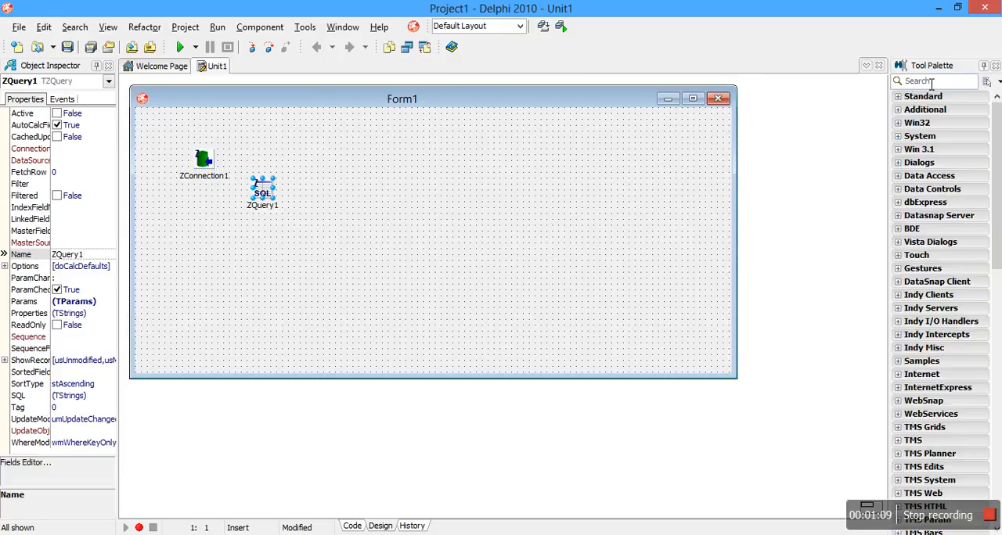
click(937, 82)
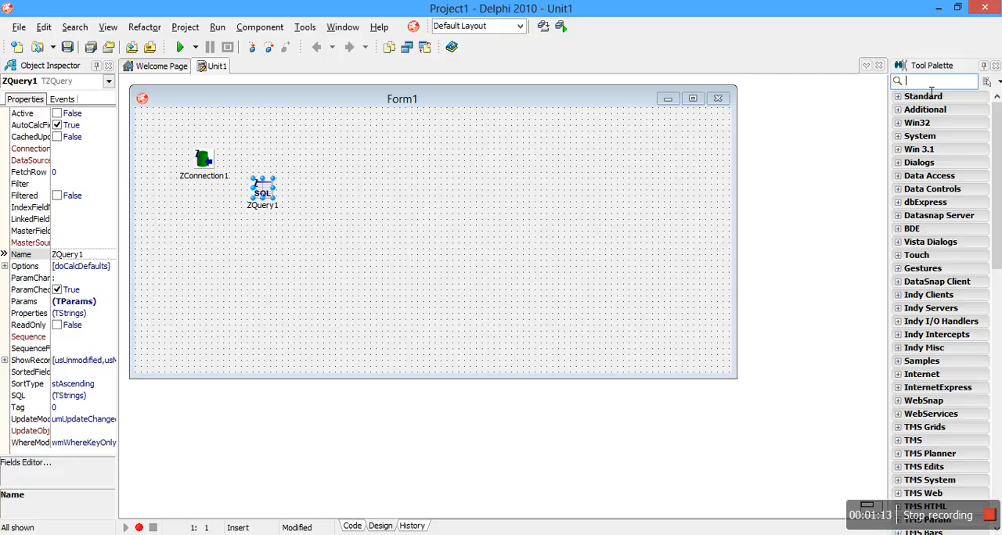
text(db)
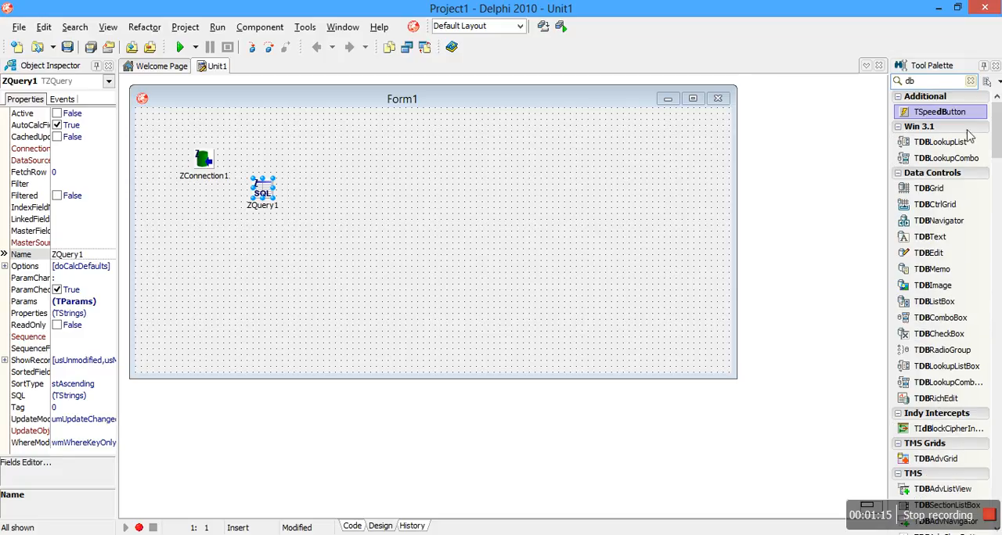
click(501, 170)
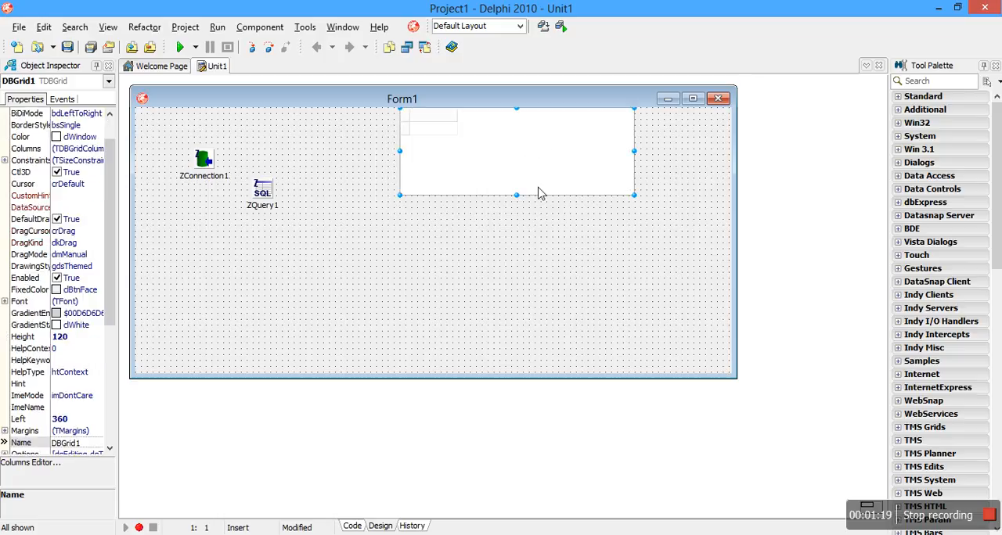
Stretch DBGrid1 to the form's bottom, narrow the form, and search 'datas' for a data source.
drag(516, 194, 540, 379)
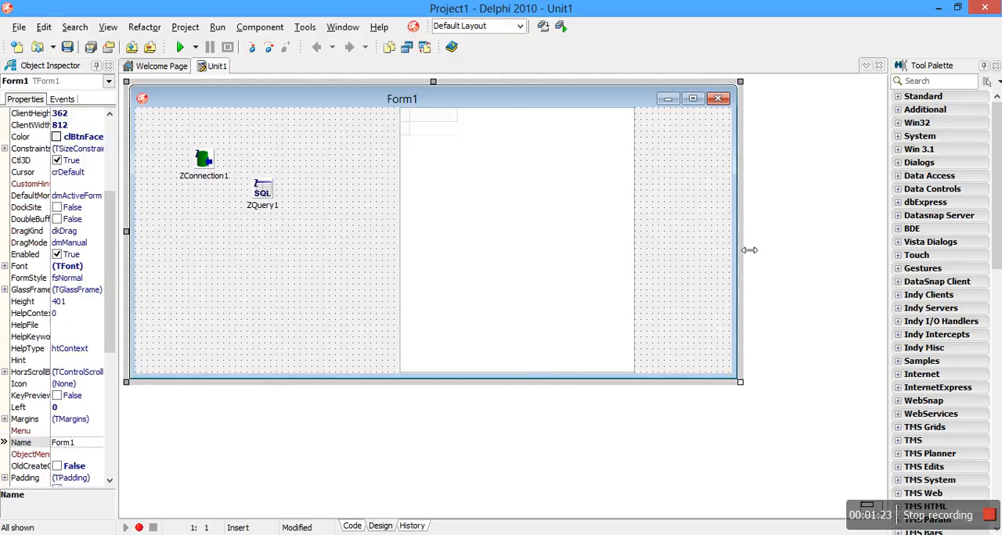
drag(739, 251, 640, 252)
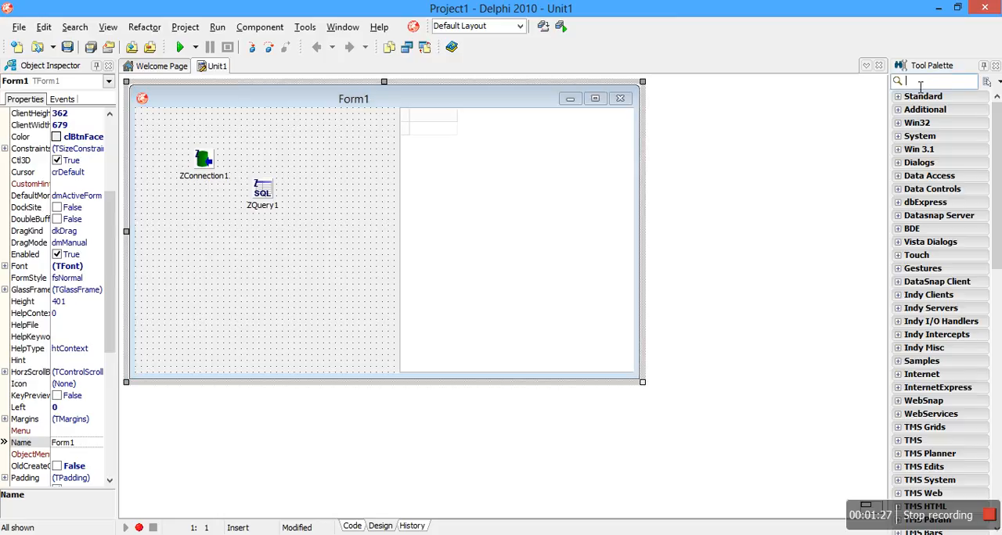
text(datas)
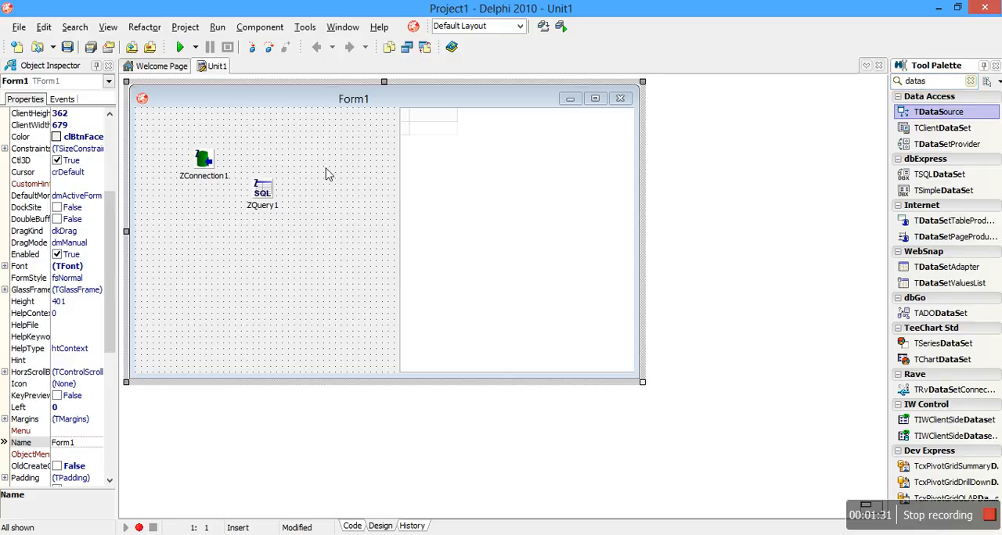
Add DataSource1 to the form and set DBGrid1's DataSource to DataSource1.
click(332, 177)
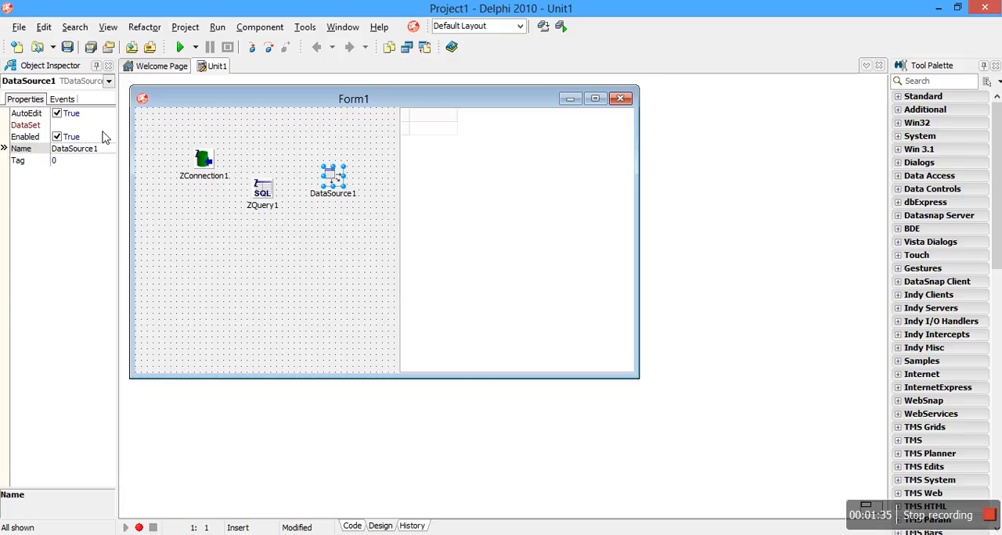
click(110, 125)
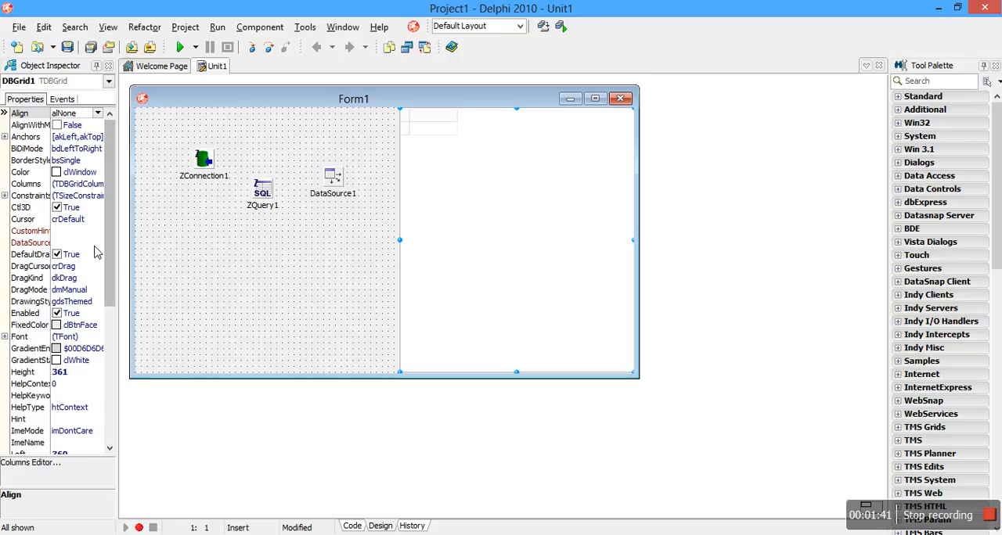
click(70, 241)
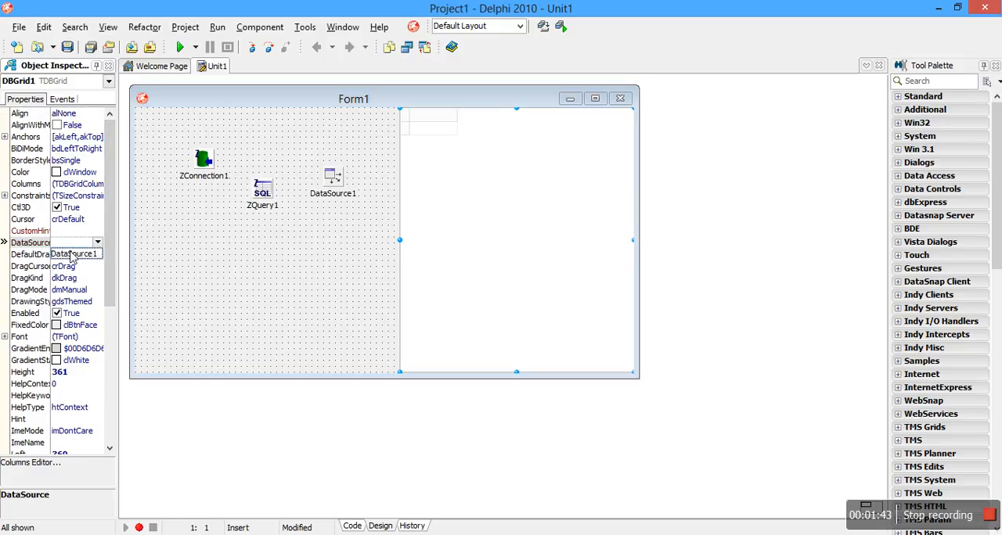
click(75, 242)
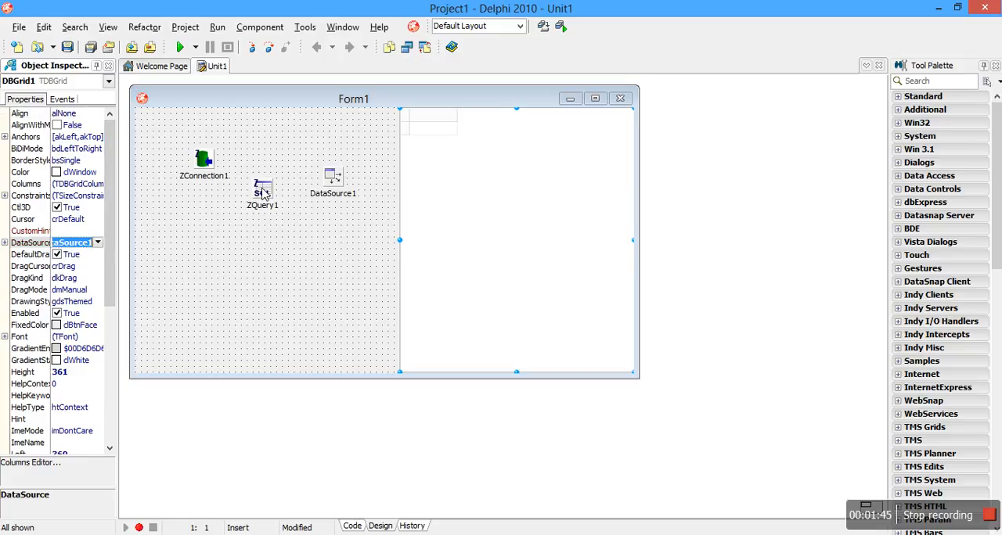
Select ZQuery1 and open its data source property choices.
click(263, 194)
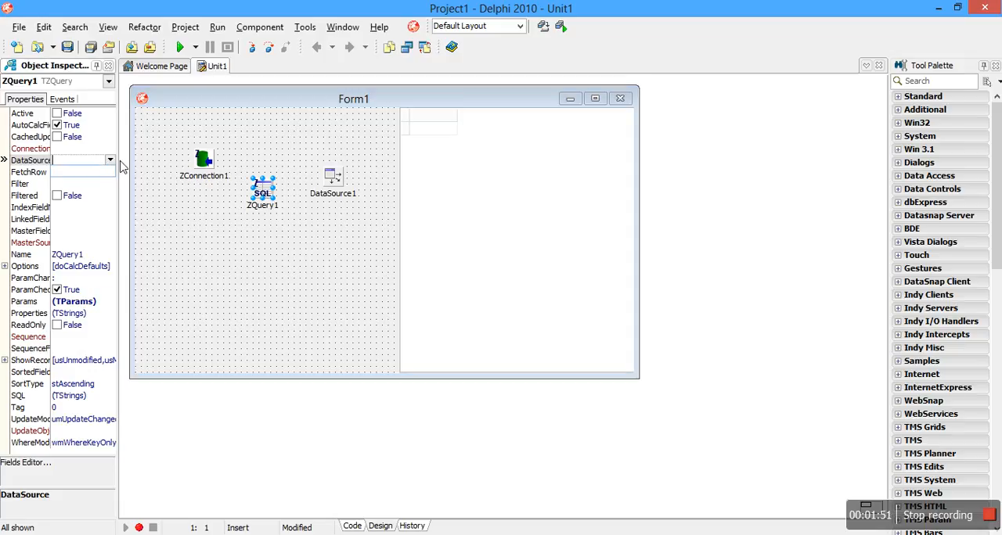
click(31, 149)
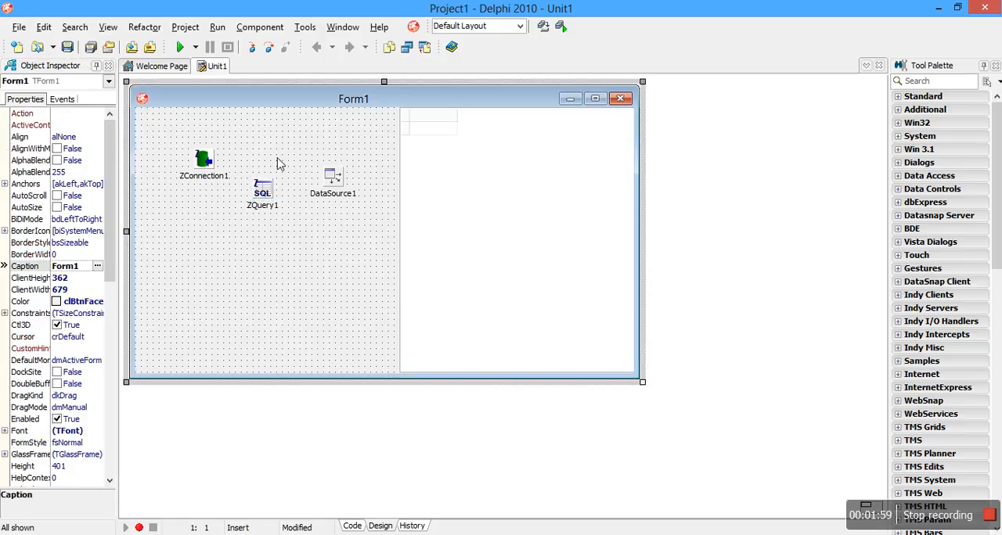
mouse_move(222, 167)
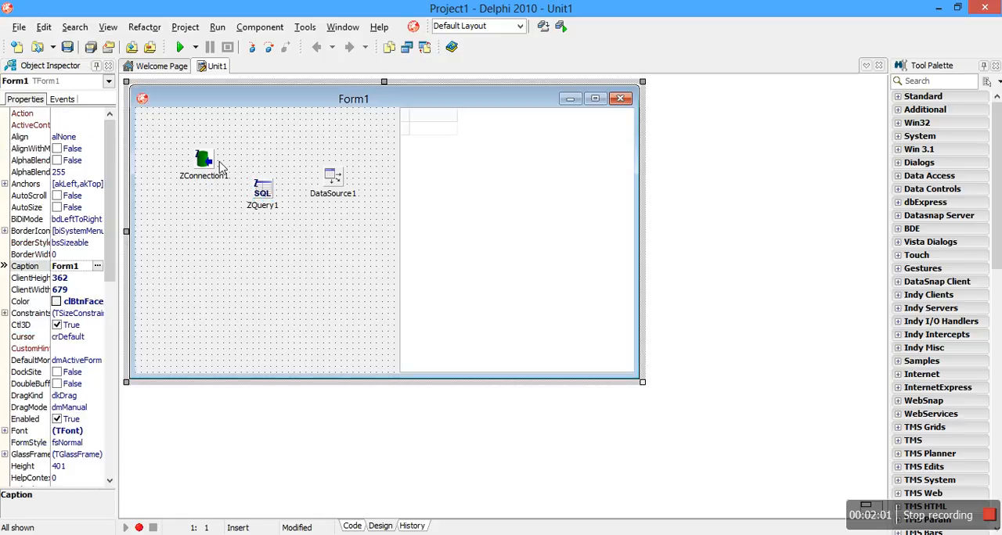
Select ZConnection1 and enter 192.168.20.1 as its HostName.
click(204, 162)
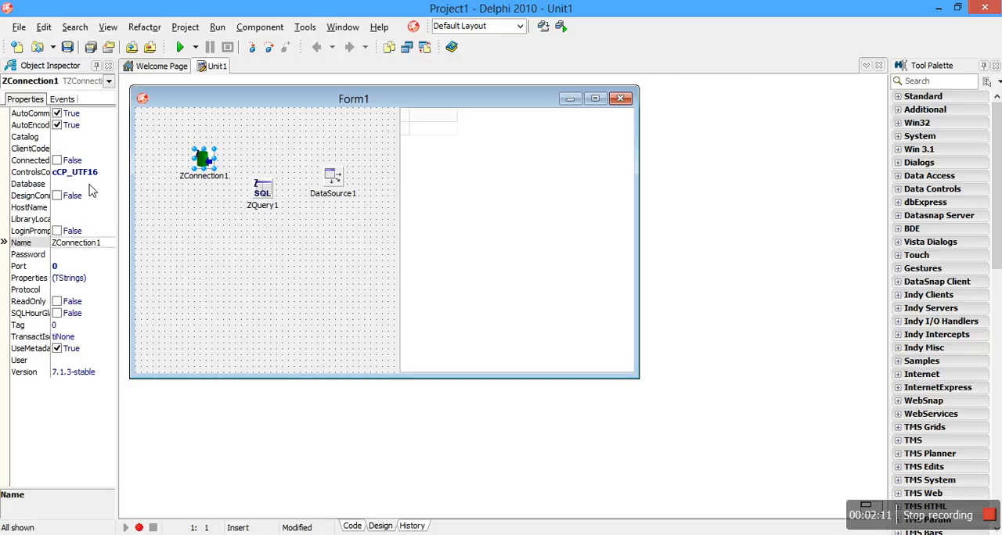
mouse_move(78, 363)
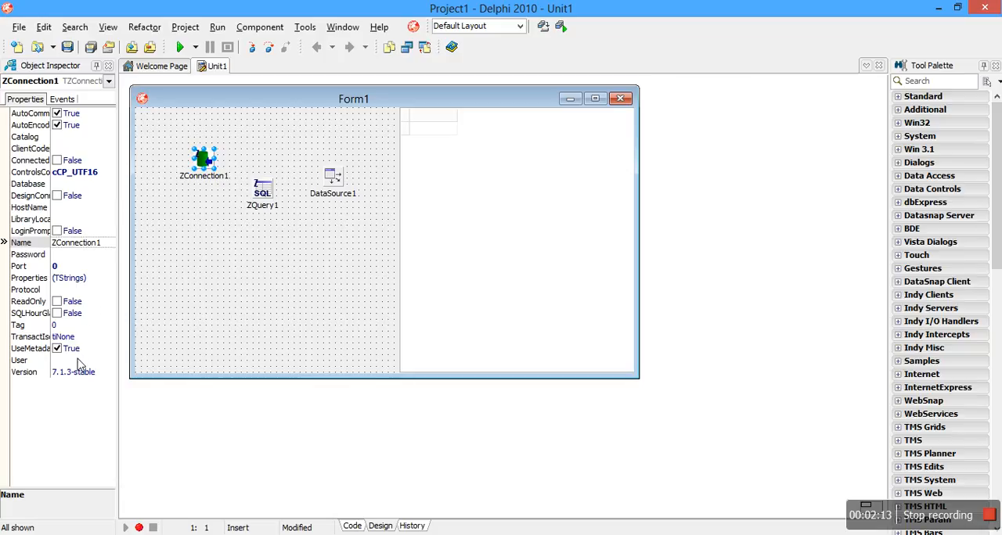
mouse_move(66, 217)
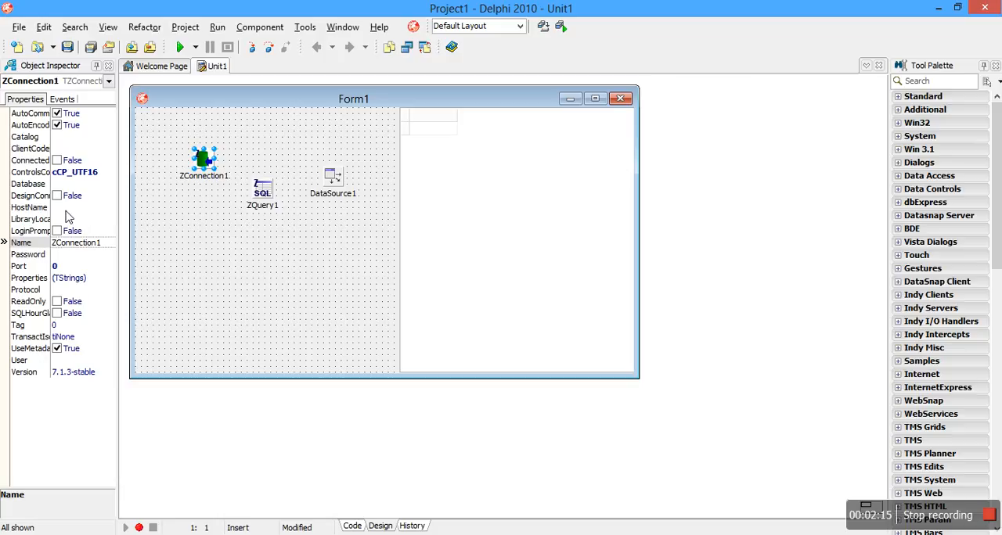
click(28, 207)
text(localhost)
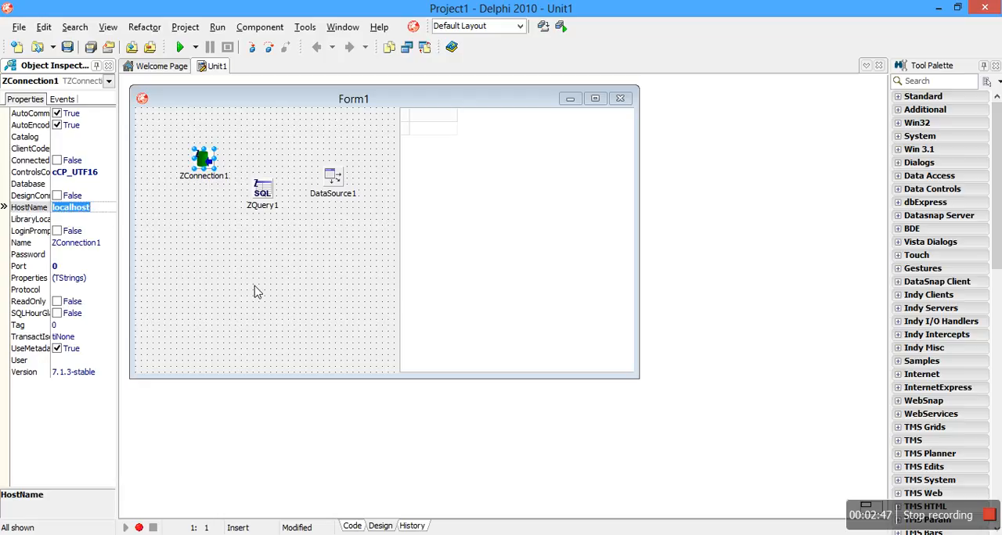
text(192.168.20)
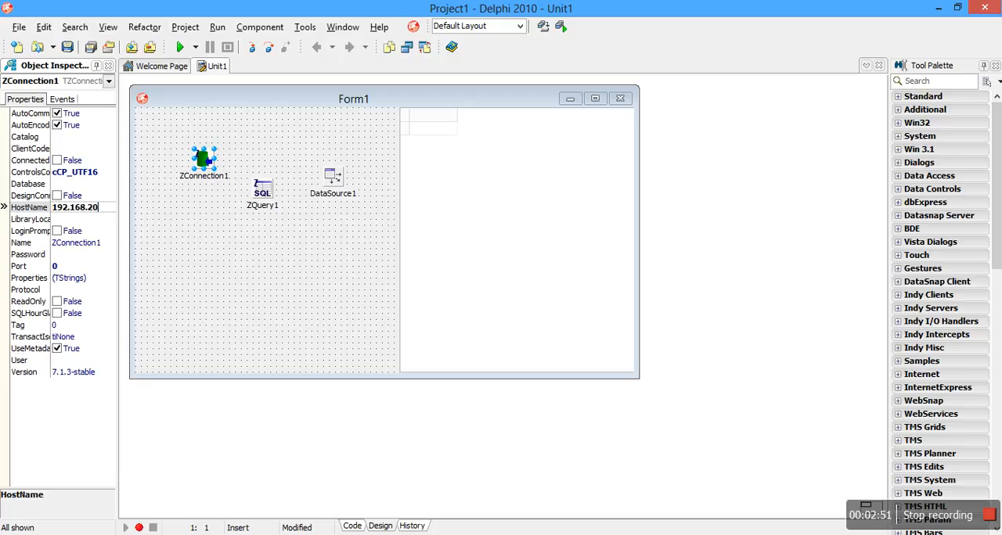
text(.1)
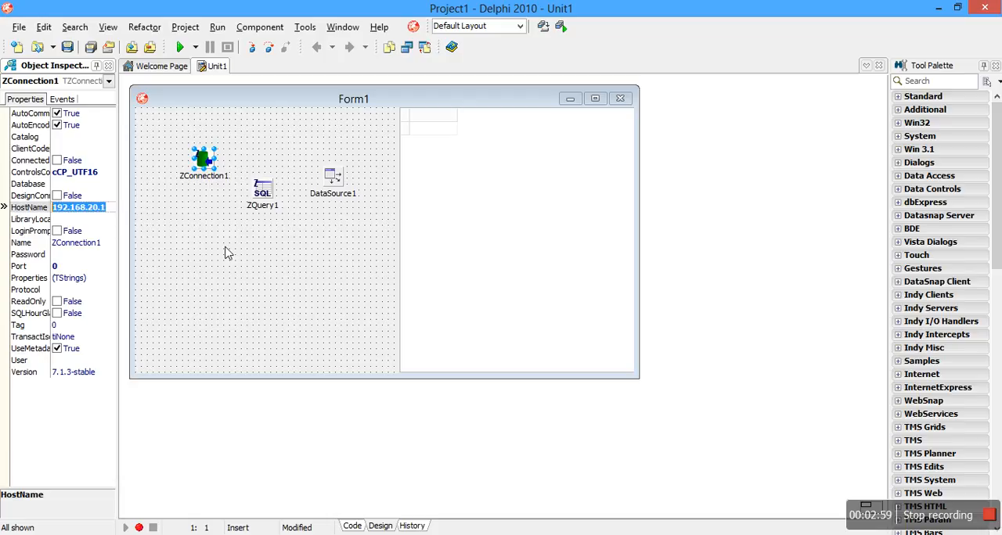
mouse_move(235, 408)
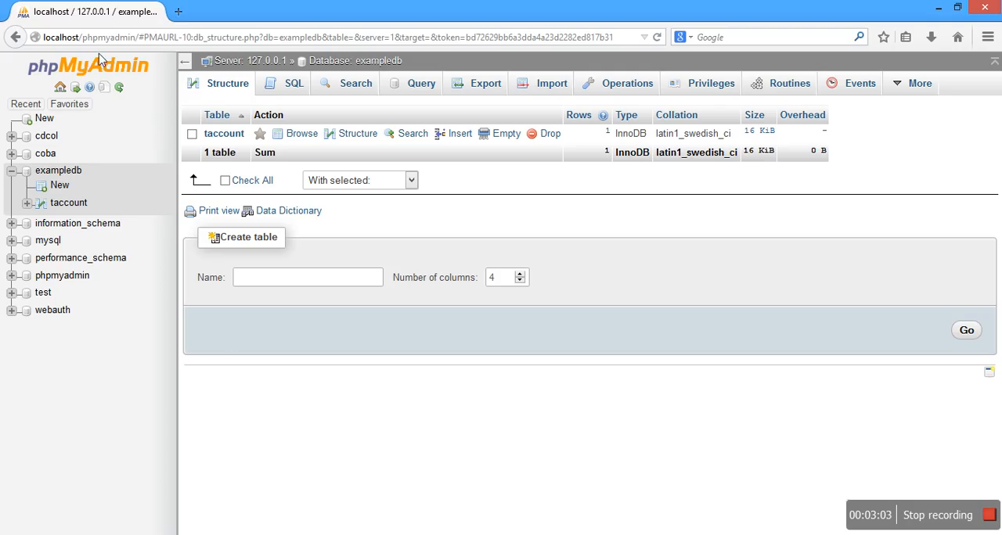
mouse_move(69, 204)
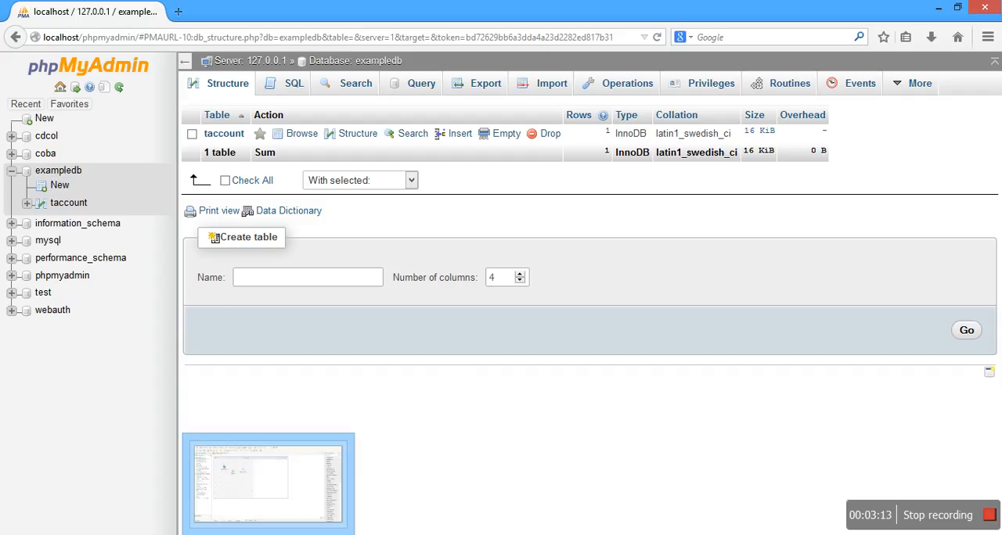
mouse_move(267, 477)
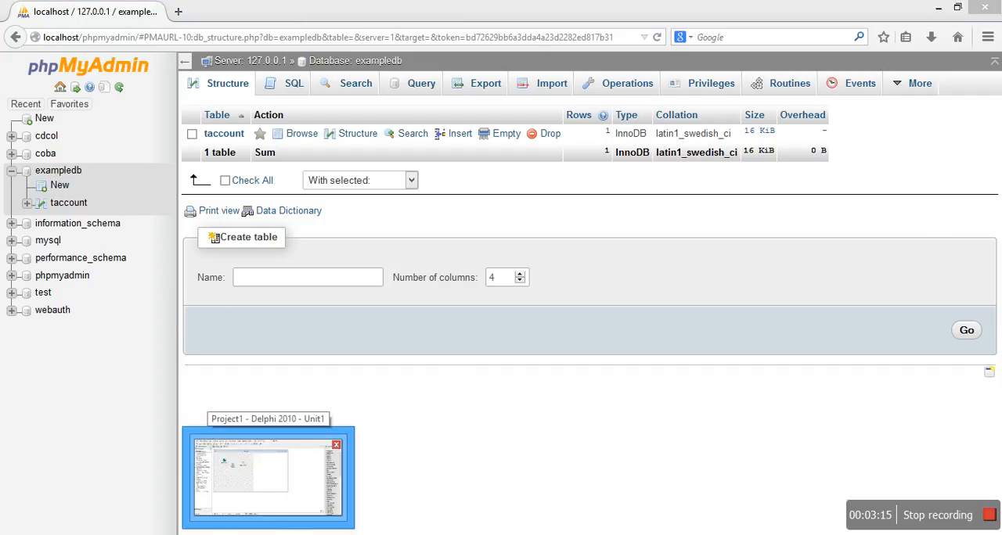
Switch back from phpMyAdmin to the Delphi 2010 project.
click(266, 478)
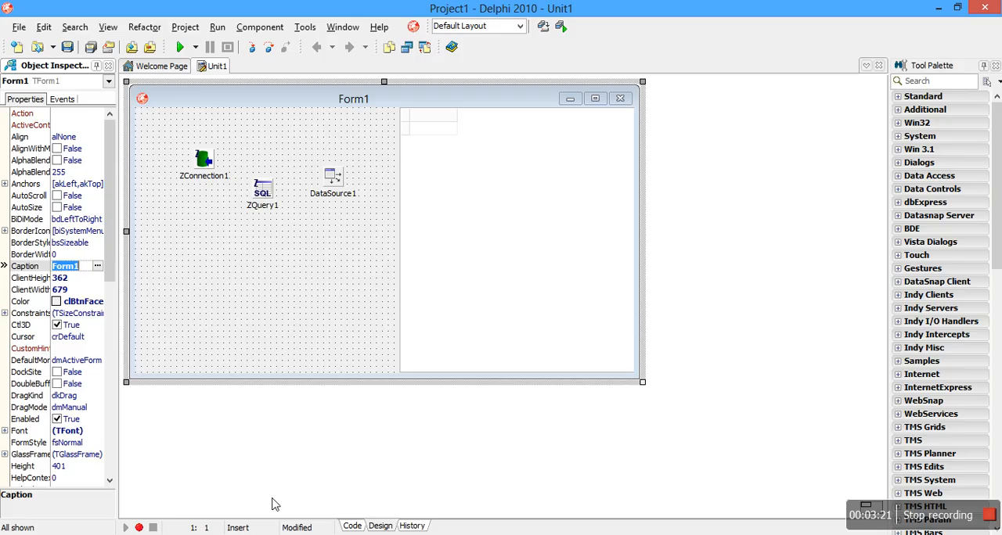
Set ZConnection1's HostName to localhost and Database to exampledb.
click(203, 161)
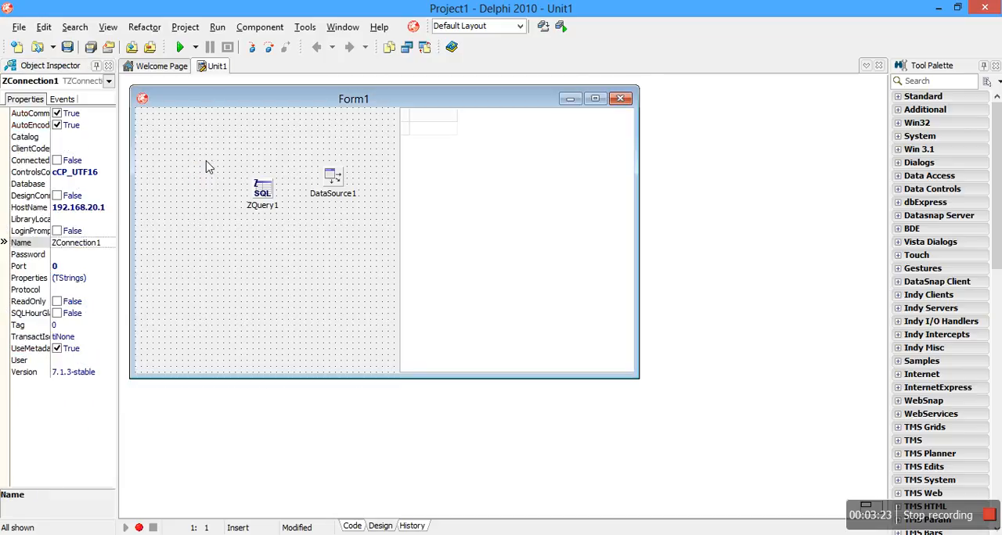
click(203, 160)
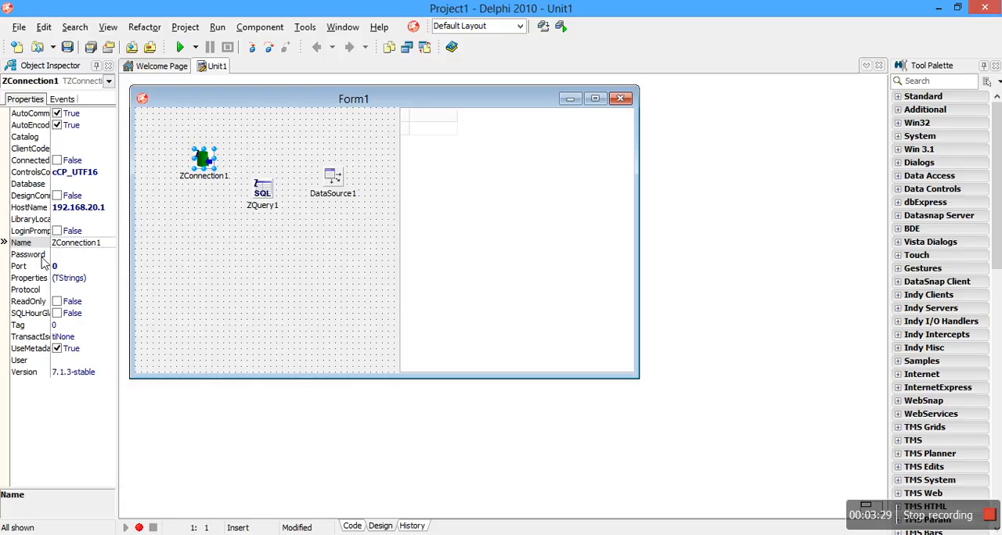
mouse_move(33, 196)
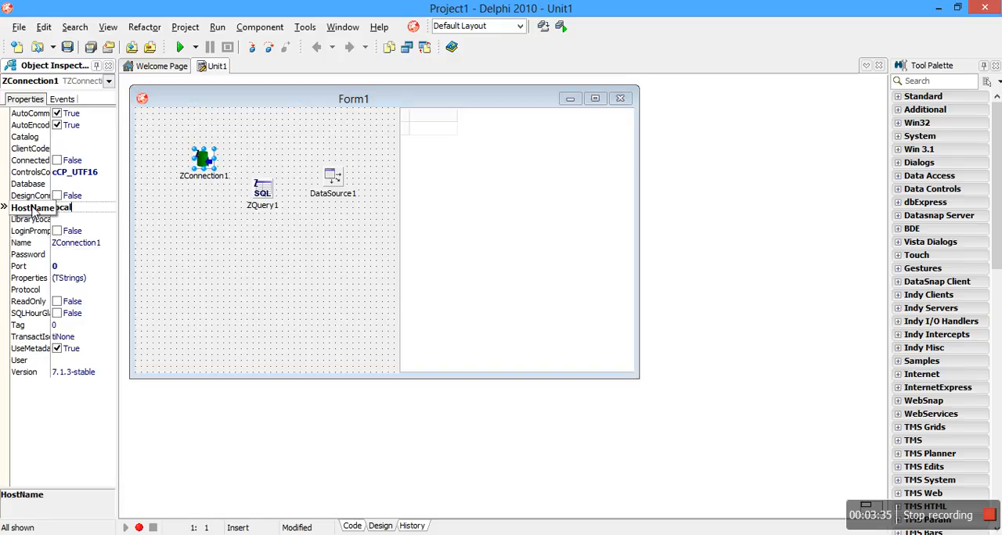
text(localhost)
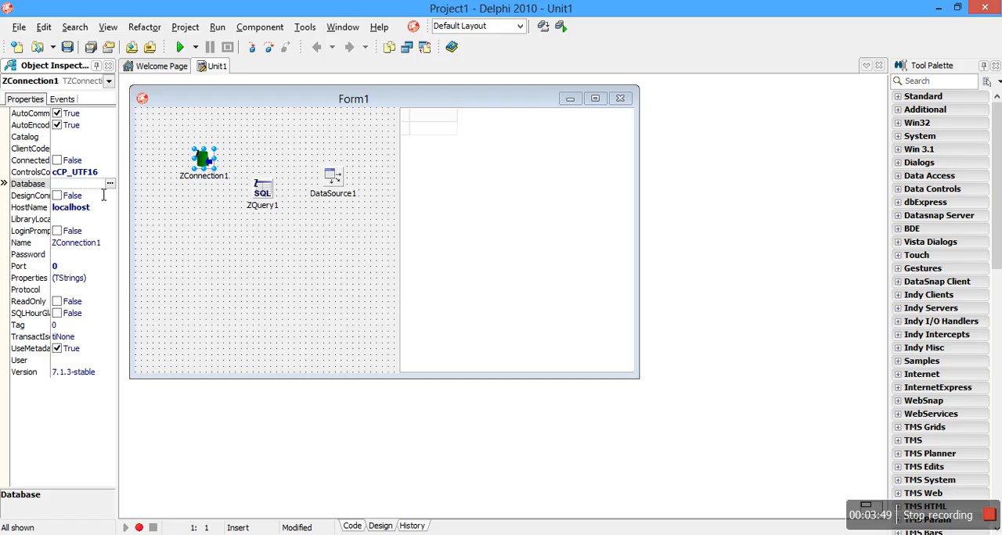
text(exampledb)
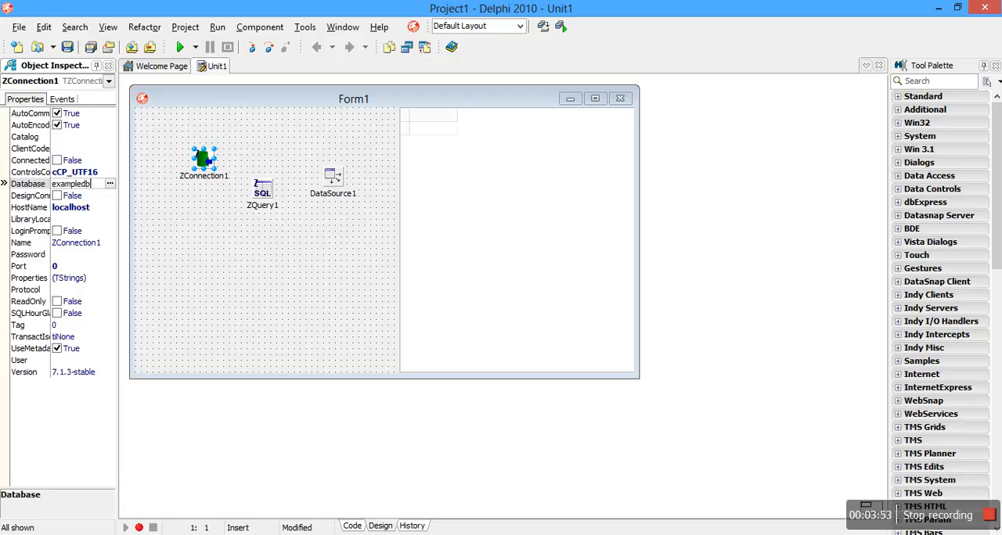
double_click(71, 183)
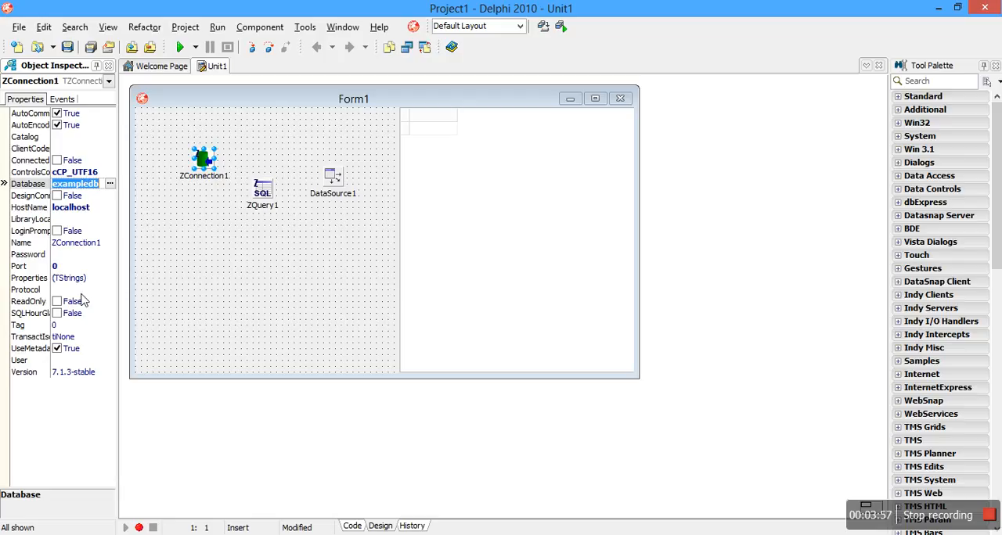
Set ZConnection1's Protocol to mysql-5 and User to root.
click(110, 290)
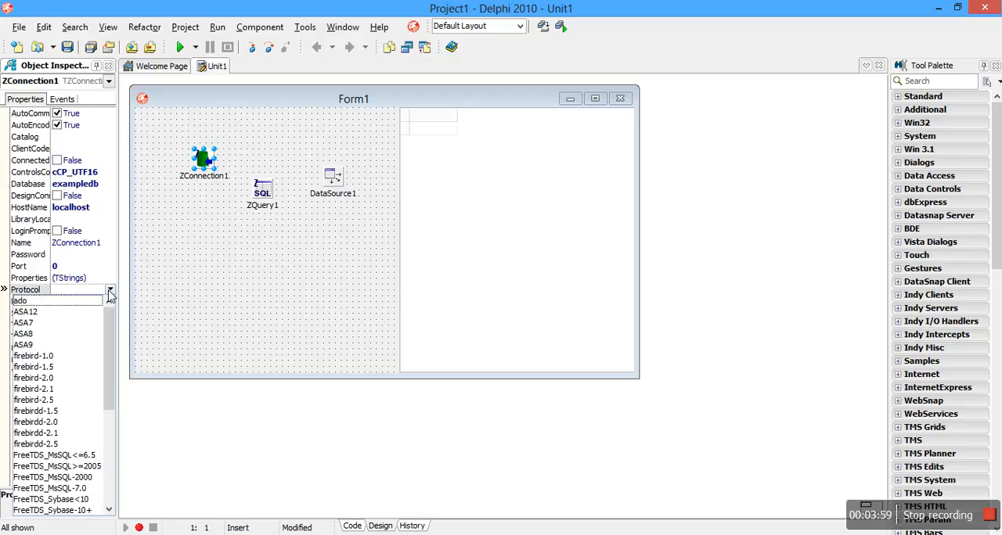
scroll(down, 3)
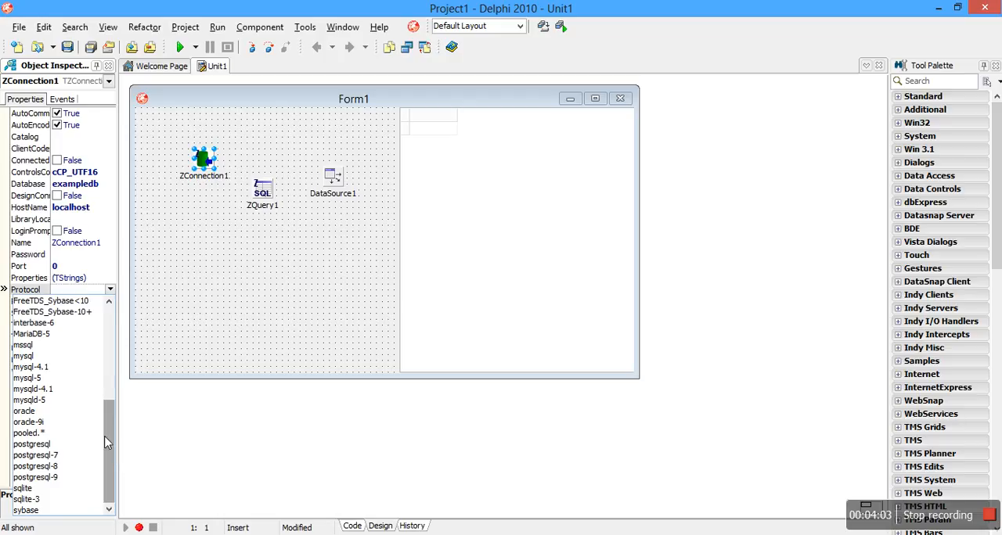
mouse_move(44, 407)
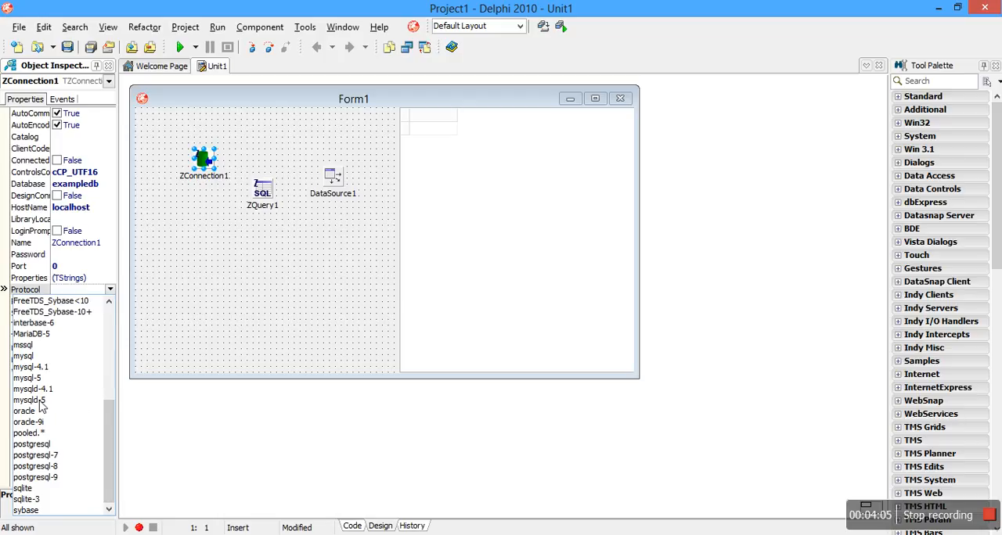
click(26, 379)
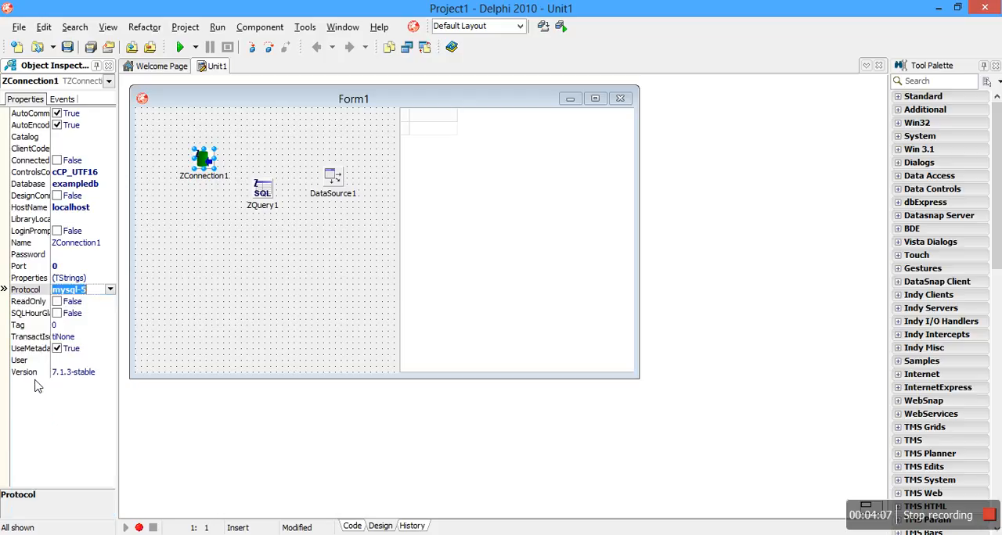
mouse_move(99, 363)
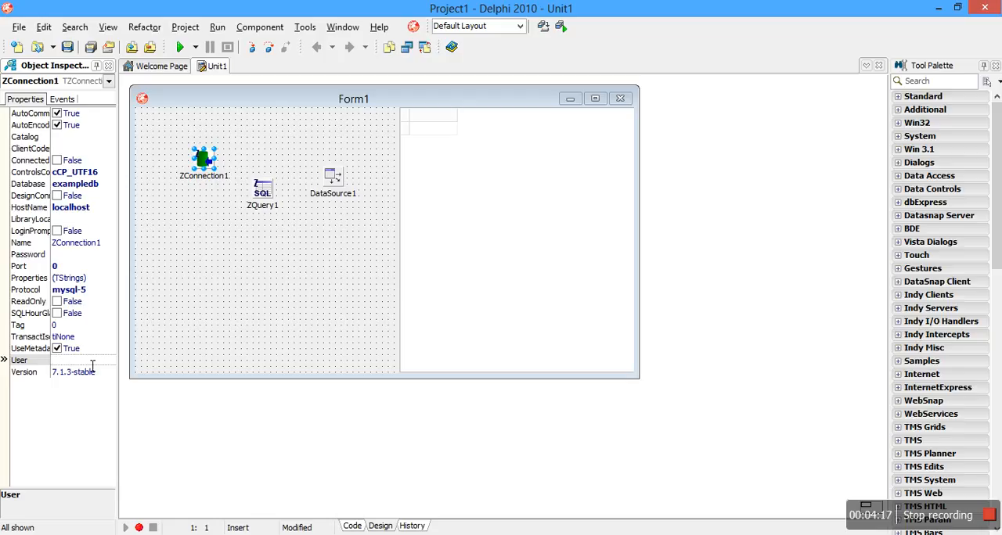
text(root)
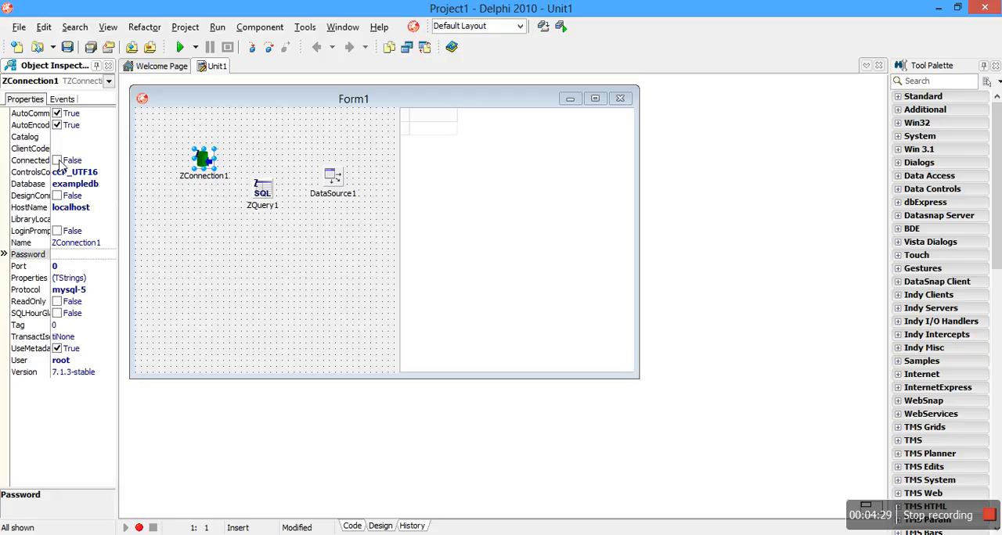
click(78, 219)
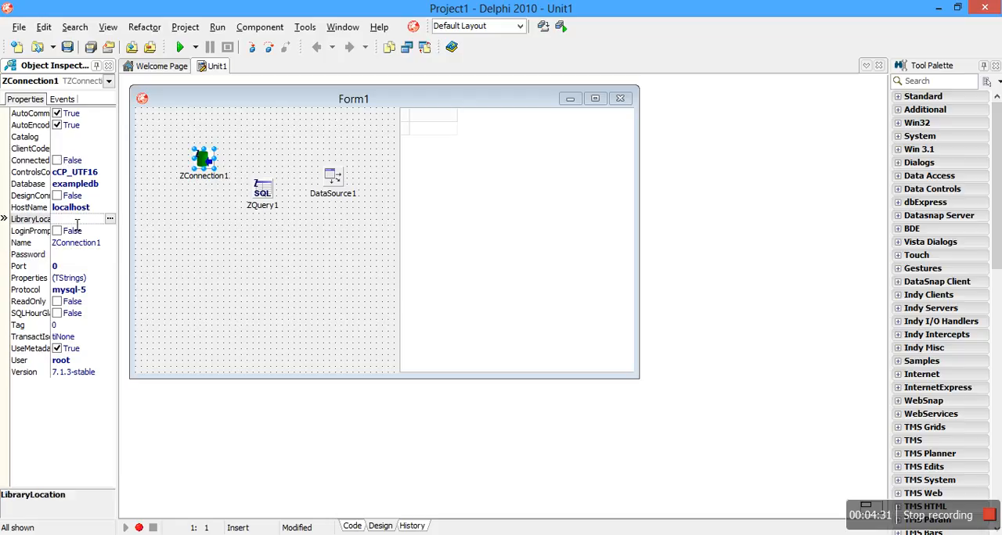
mouse_move(144, 227)
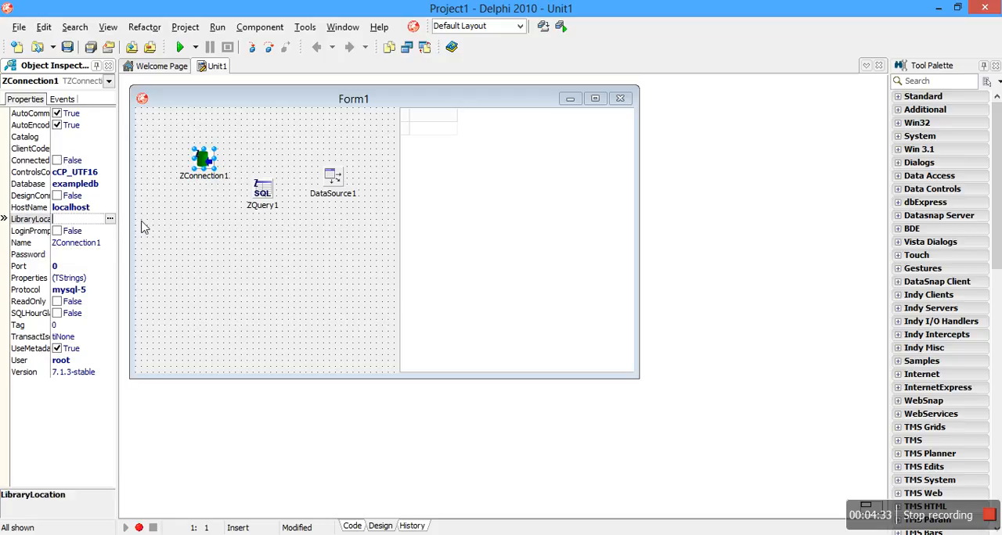
mouse_move(160, 232)
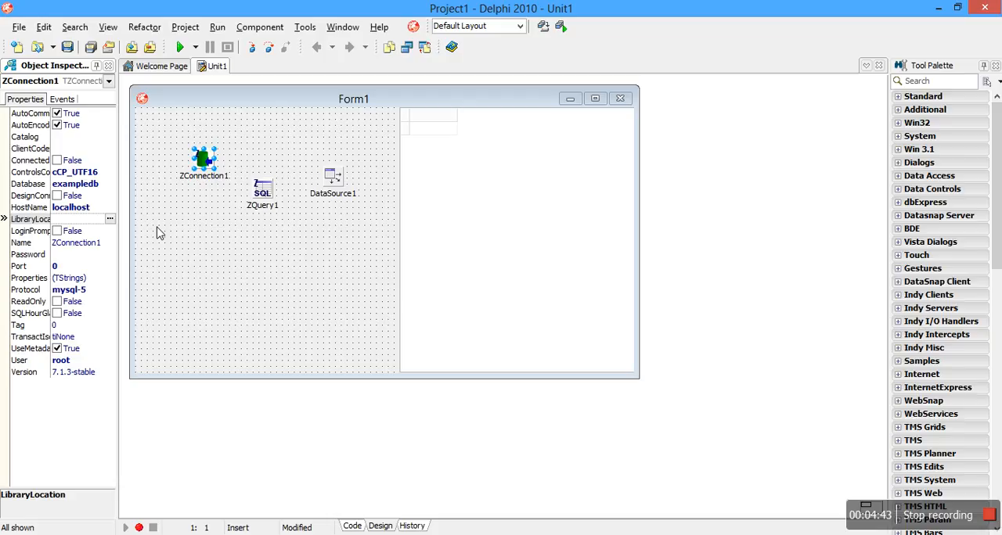
mouse_move(195, 183)
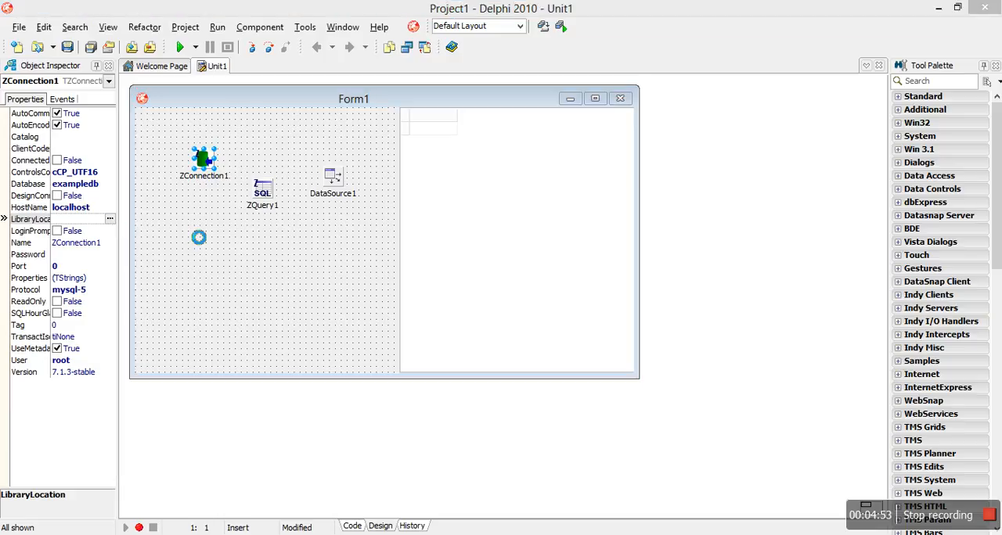
Set LibraryLocation to libmysql.dll from C:\xampp\mysql\lib so the connection goes live.
click(109, 220)
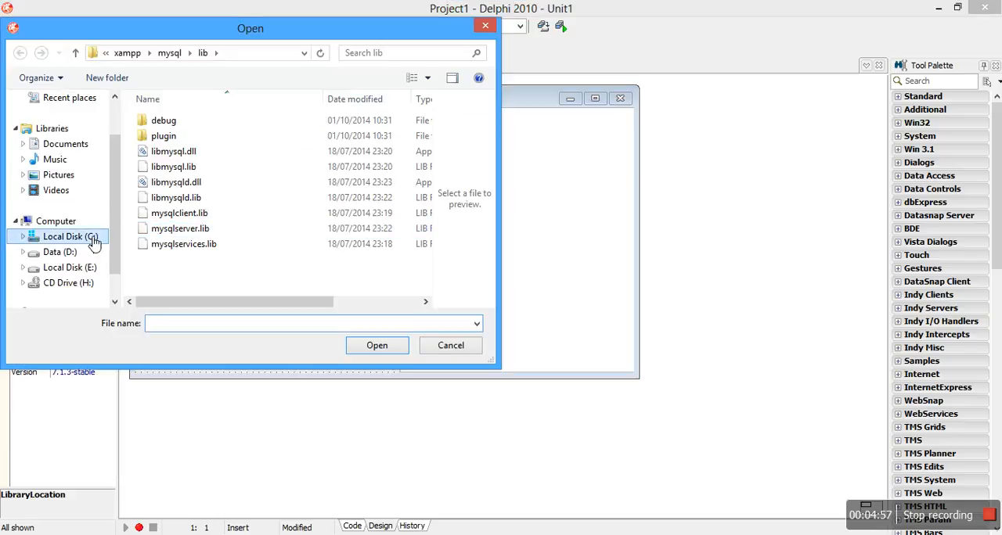
click(70, 236)
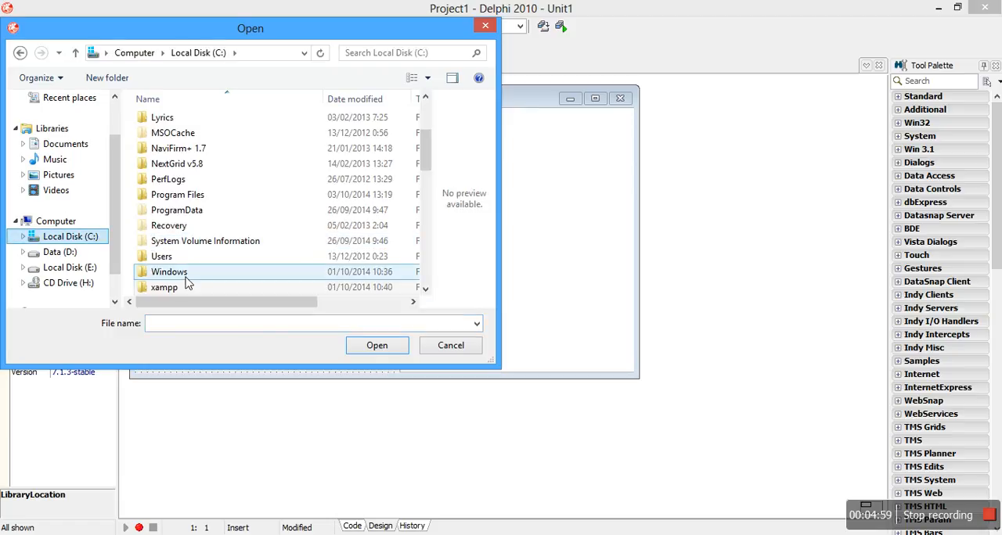
double_click(165, 288)
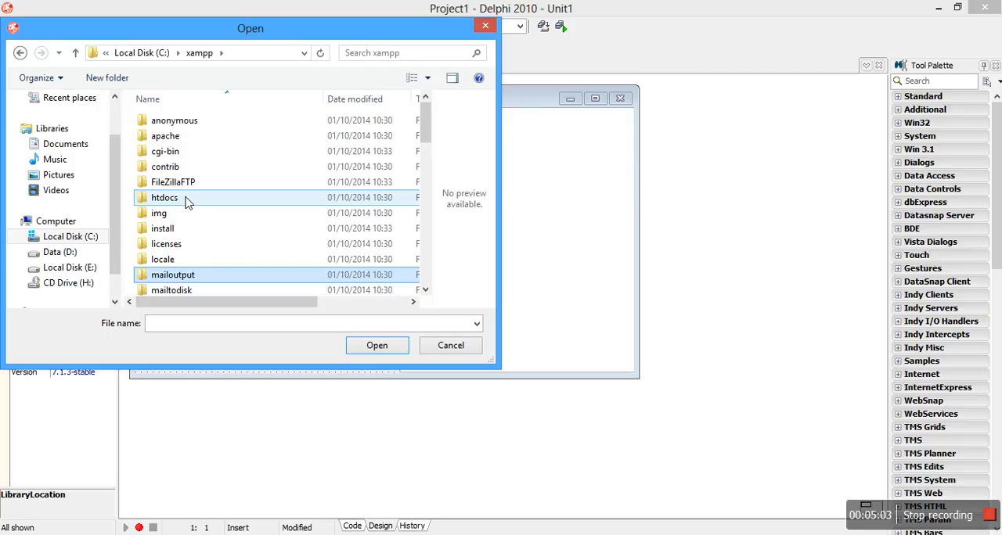
scroll(down, 3)
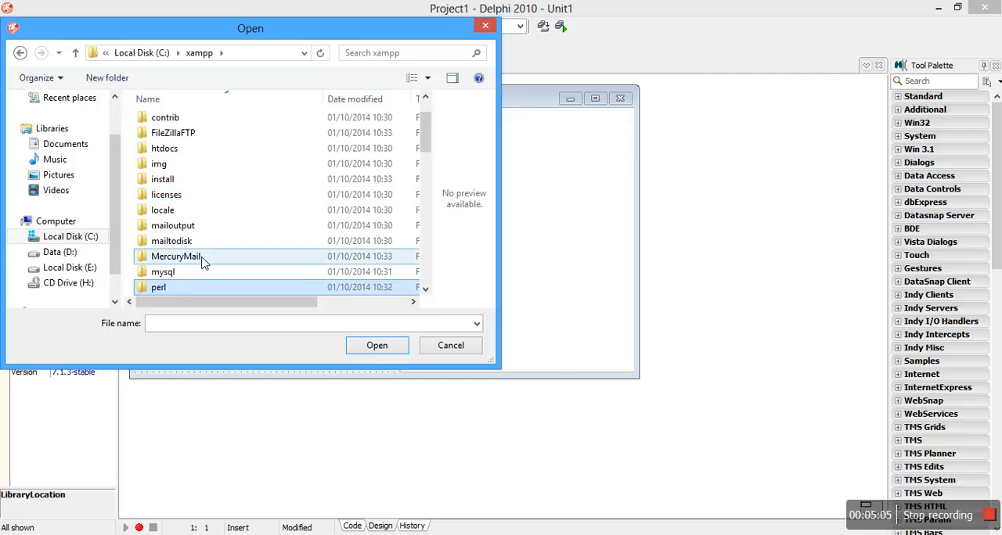
double_click(163, 272)
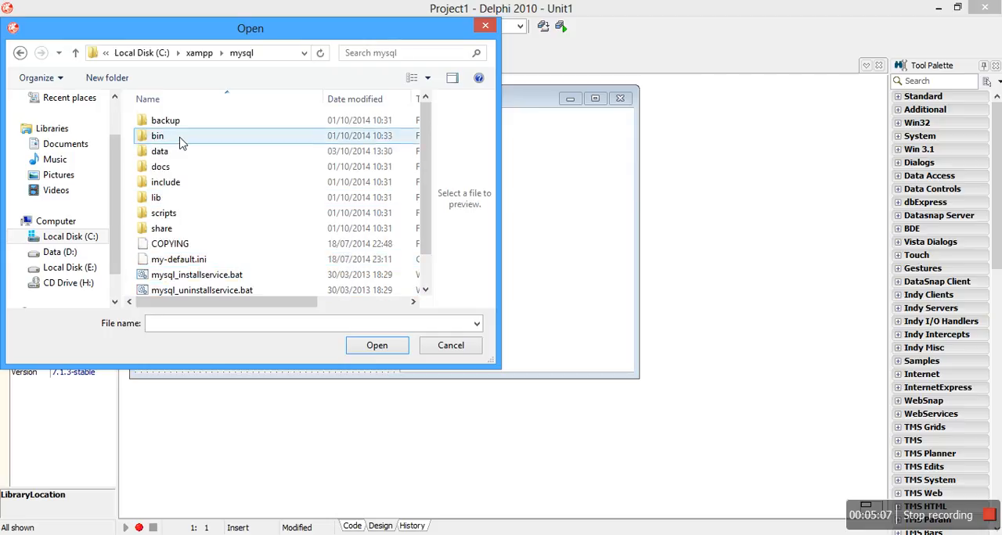
double_click(156, 136)
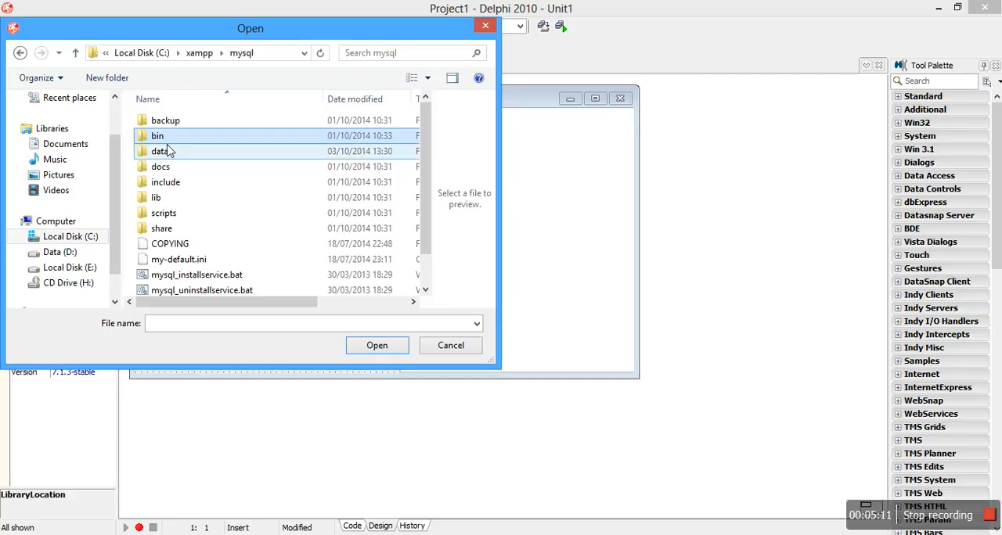
double_click(157, 198)
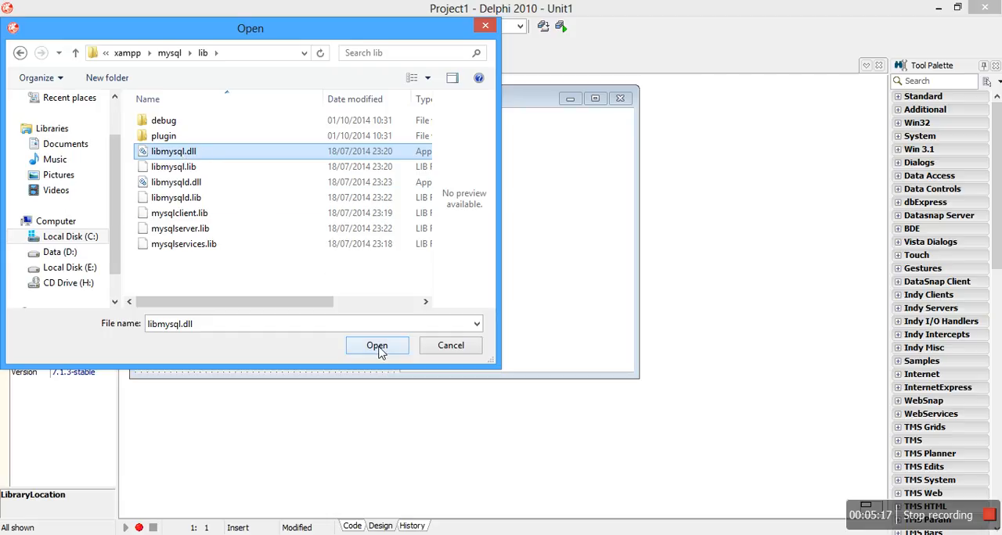
click(376, 344)
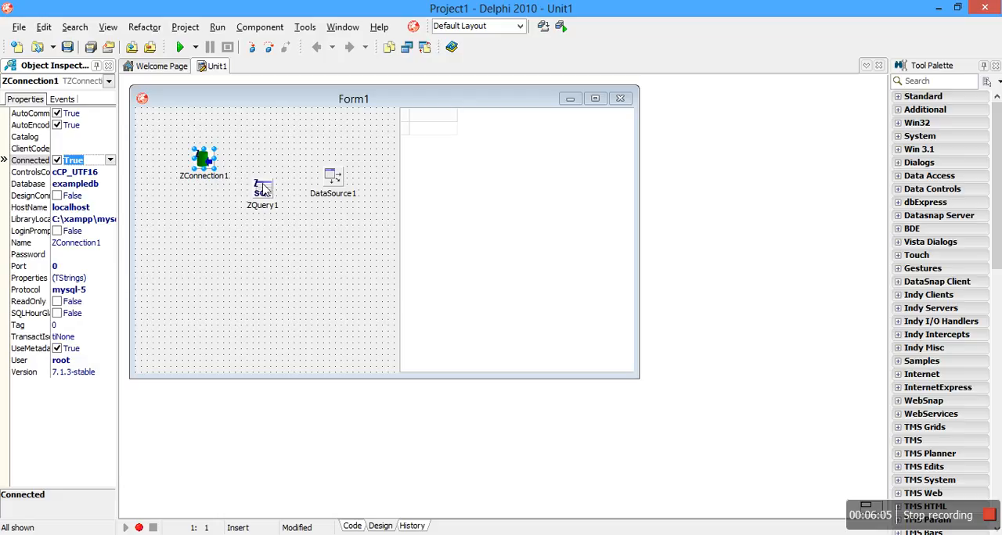
Select ZQuery1 to configure its Connection to ZConnection1.
click(263, 191)
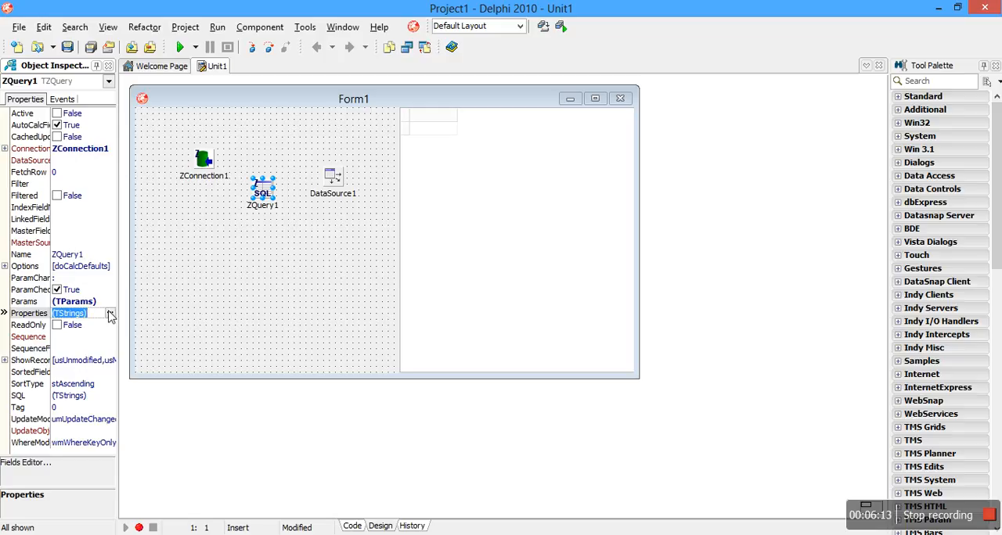
Enter 'select * from taccount' in ZQuery1's SQL String List Editor and confirm with OK.
click(109, 313)
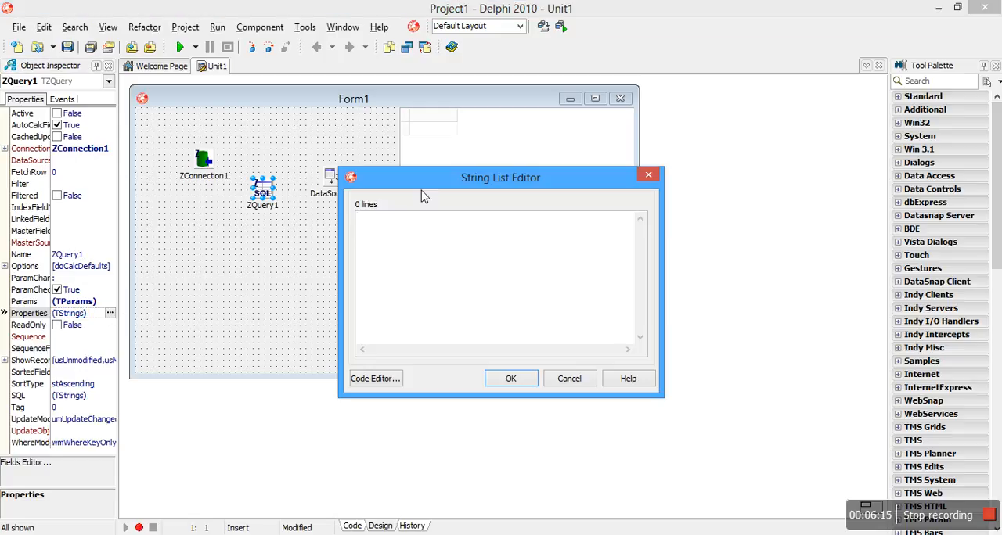
drag(501, 178, 513, 214)
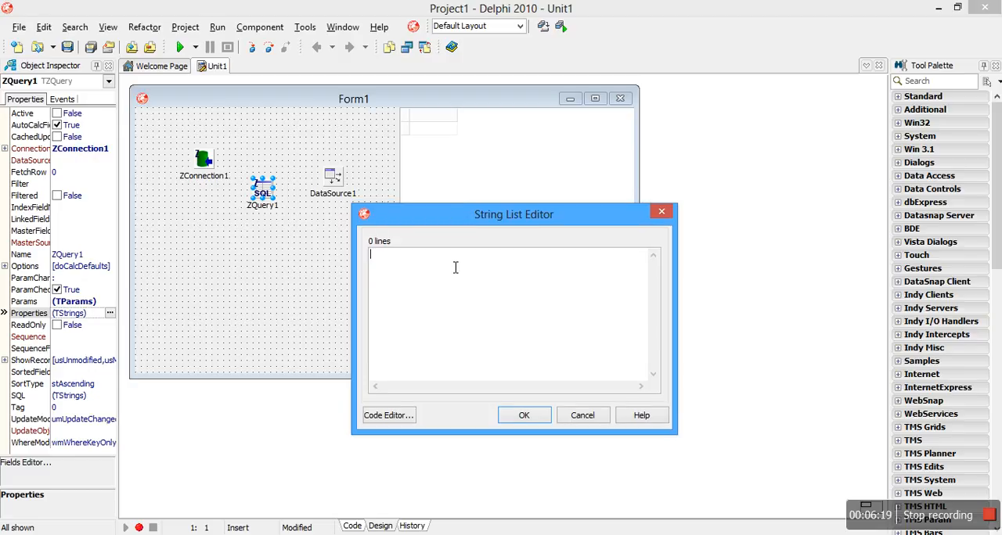
text(select * f)
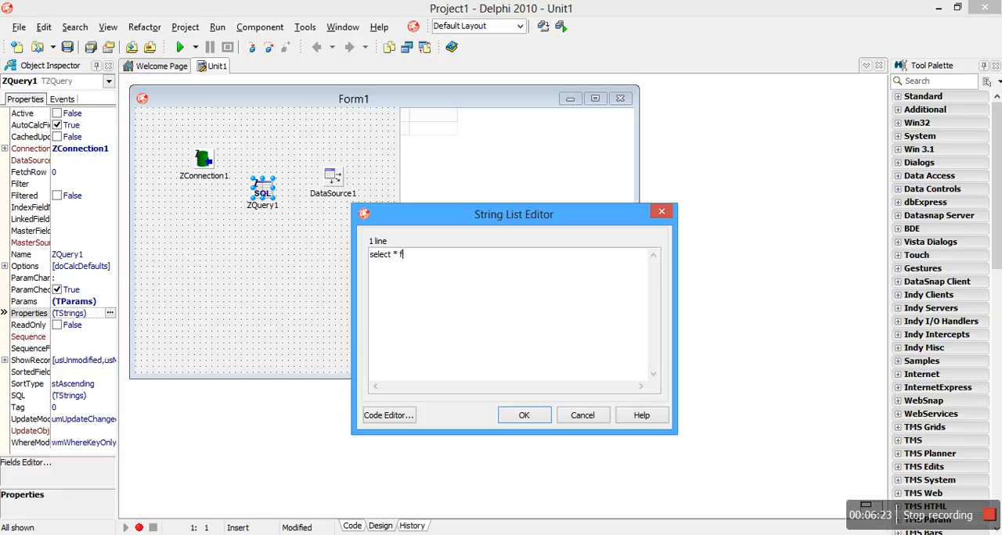
text(rom t)
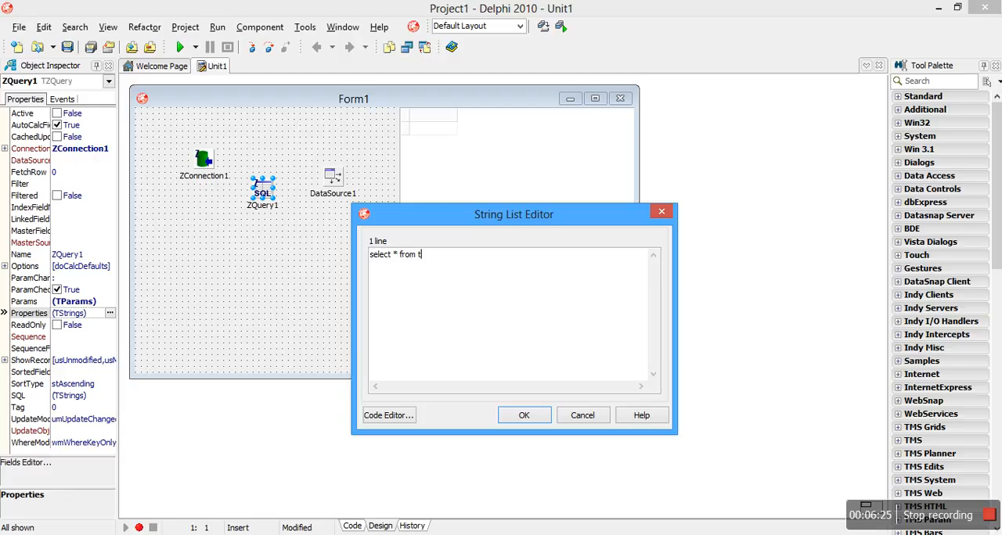
key(Backspace)
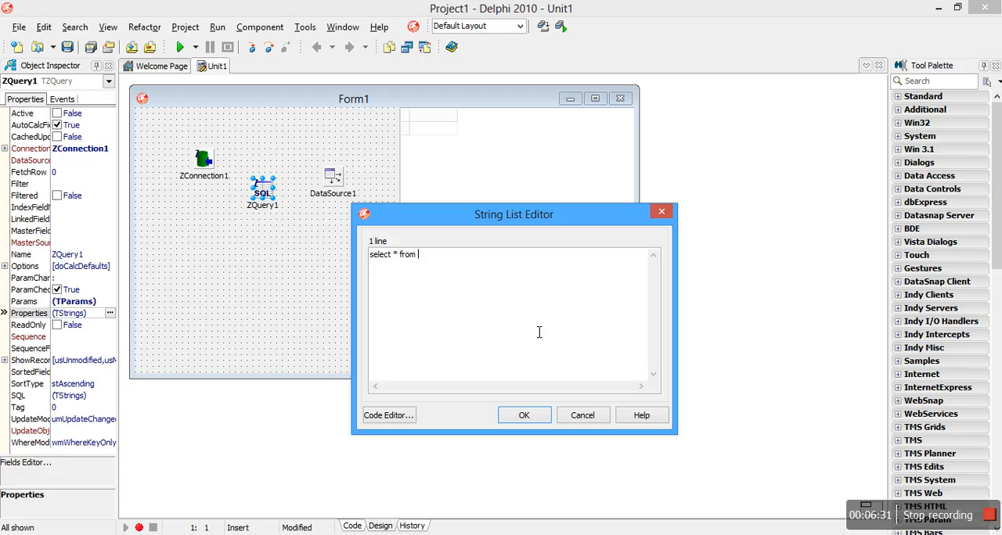
text(tacc)
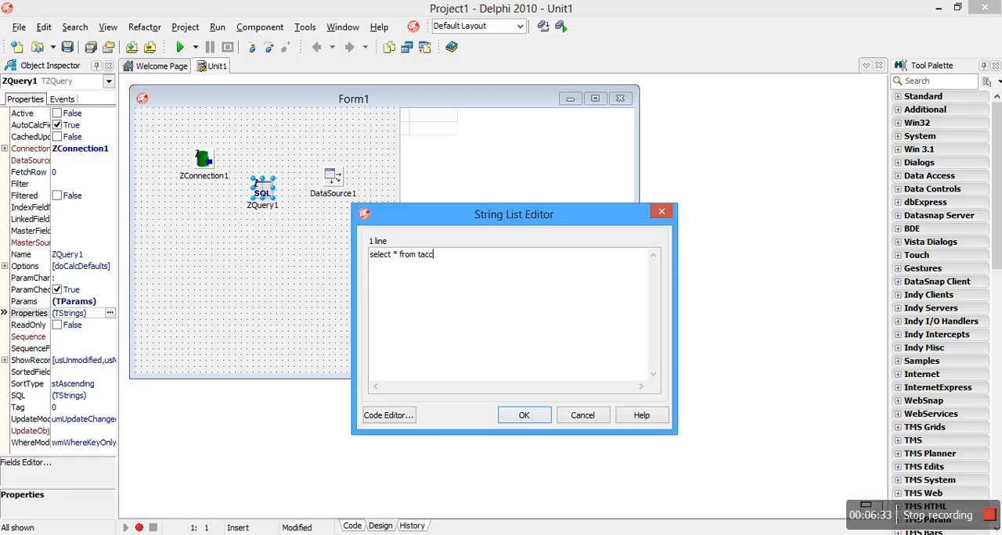
text(ount)
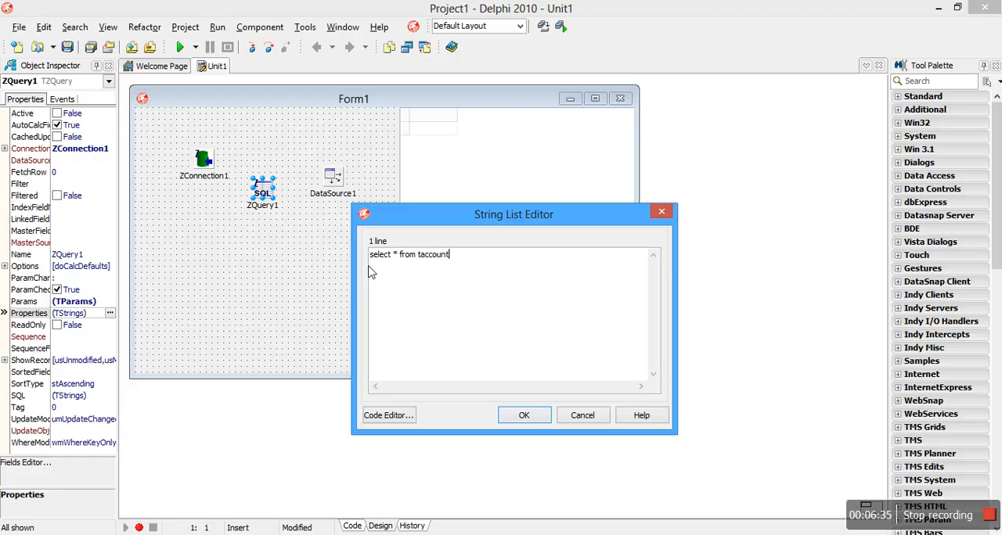
mouse_move(539, 369)
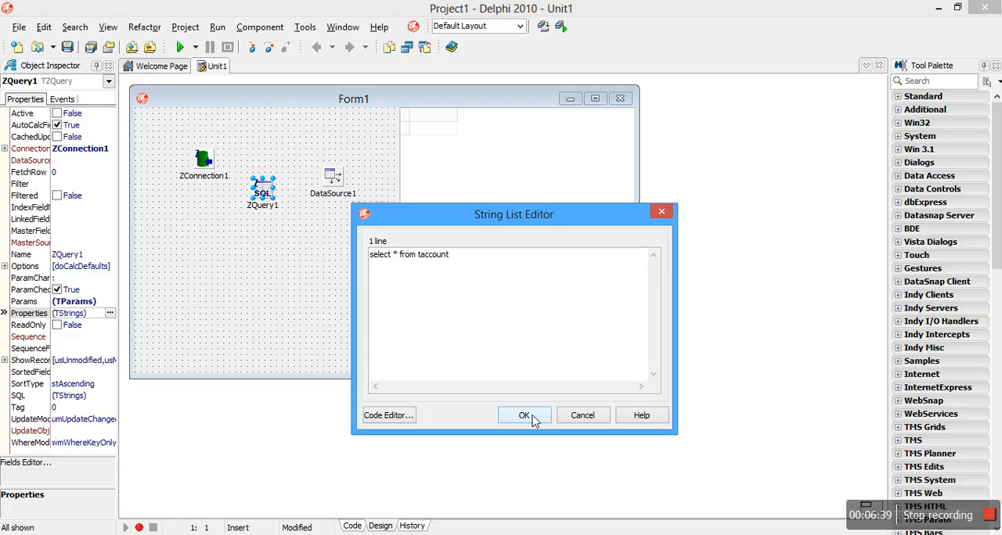
click(523, 415)
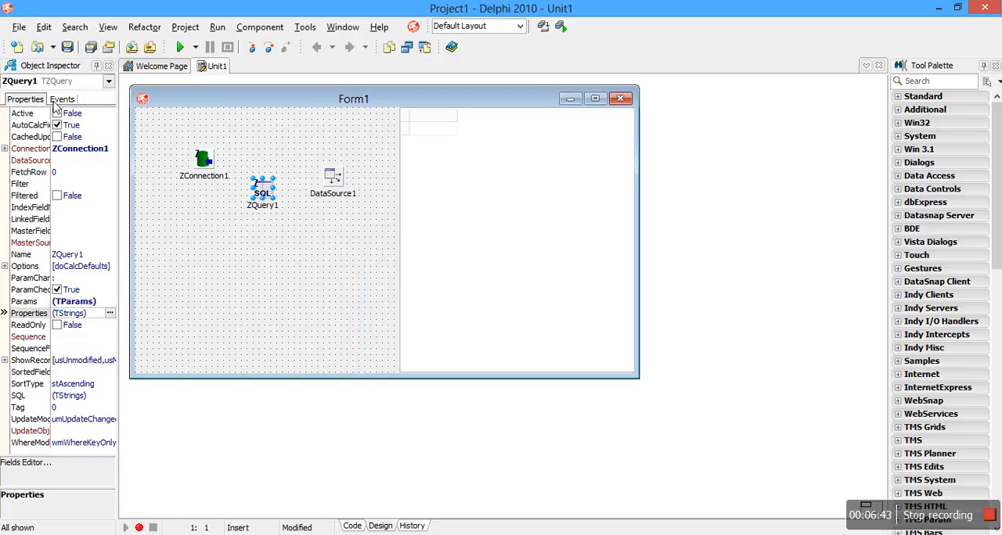
Attempt to activate ZQuery1 and dismiss the resulting 'SQL Query is empty' error.
click(70, 113)
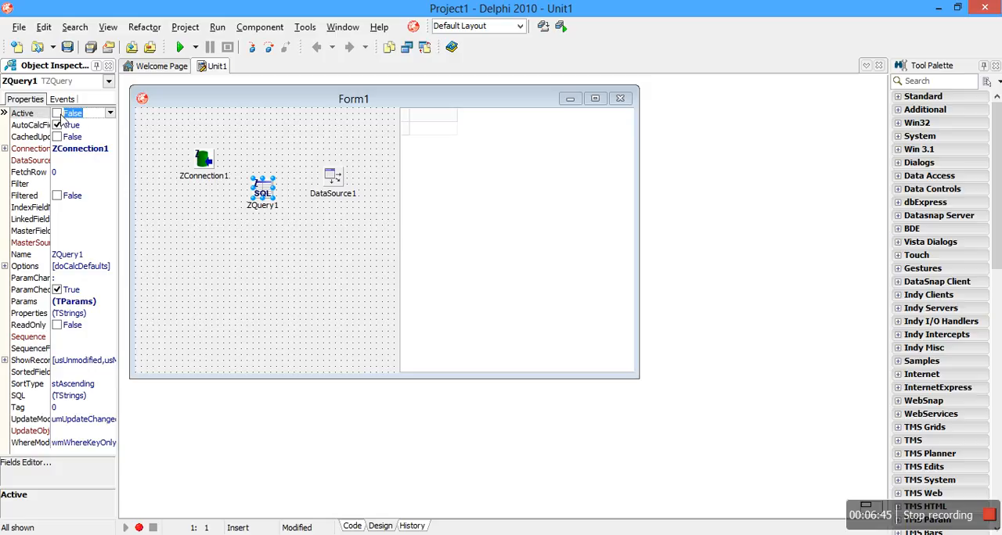
click(58, 113)
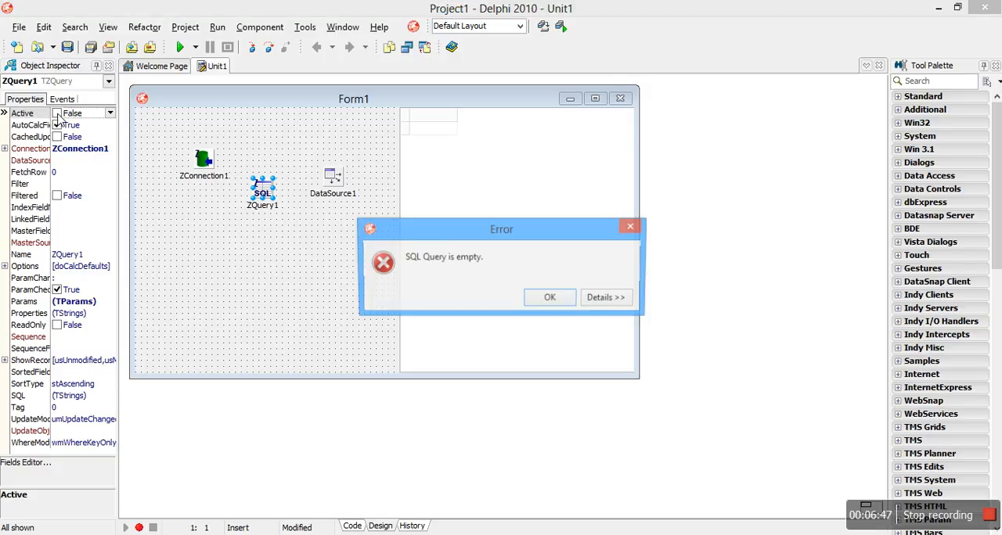
click(549, 298)
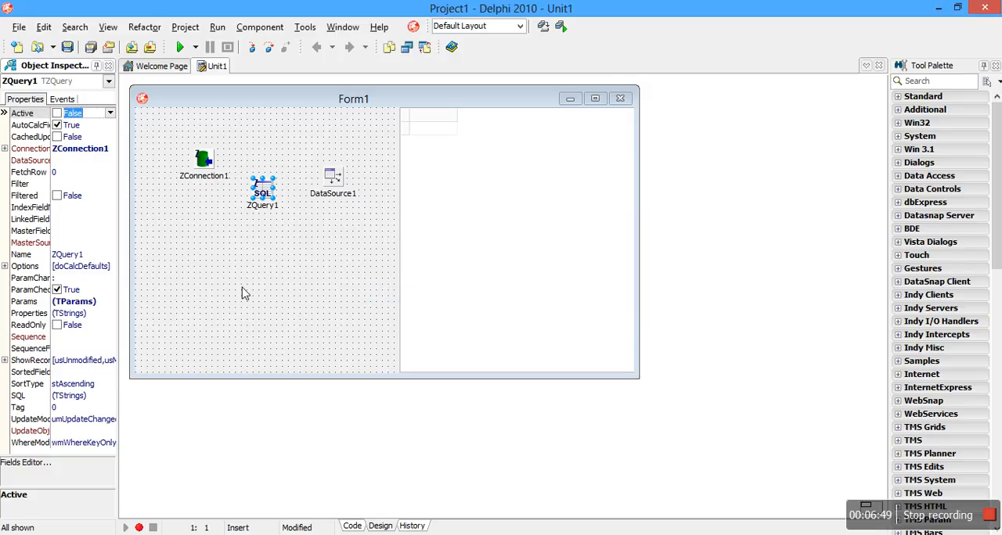
mouse_move(90, 316)
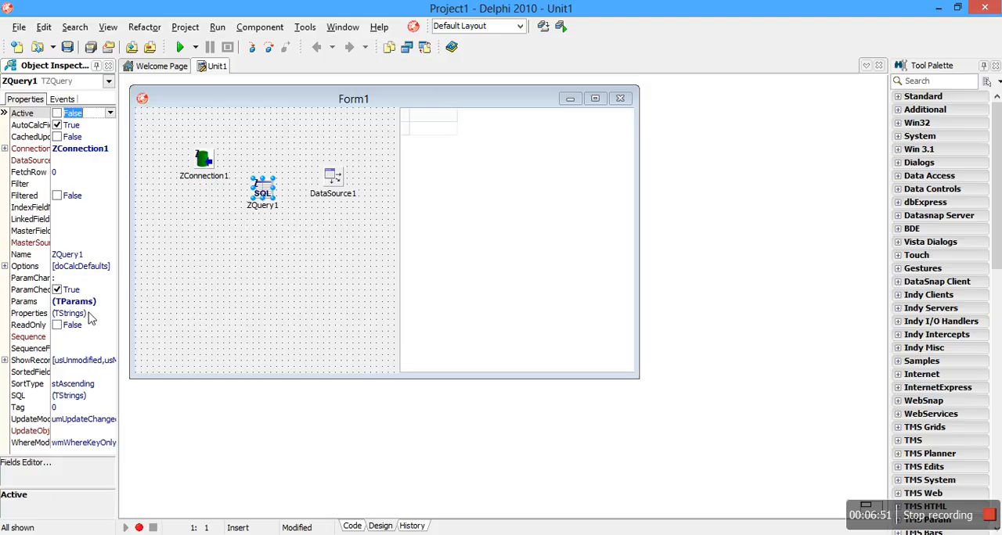
Reopen the Properties String List Editor and cancel out without keeping changes.
click(110, 313)
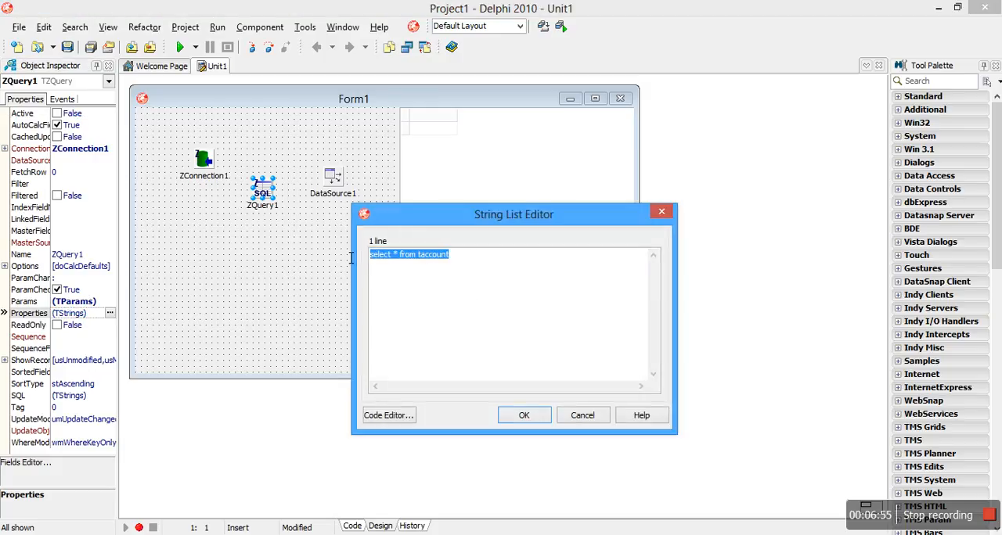
mouse_move(332, 256)
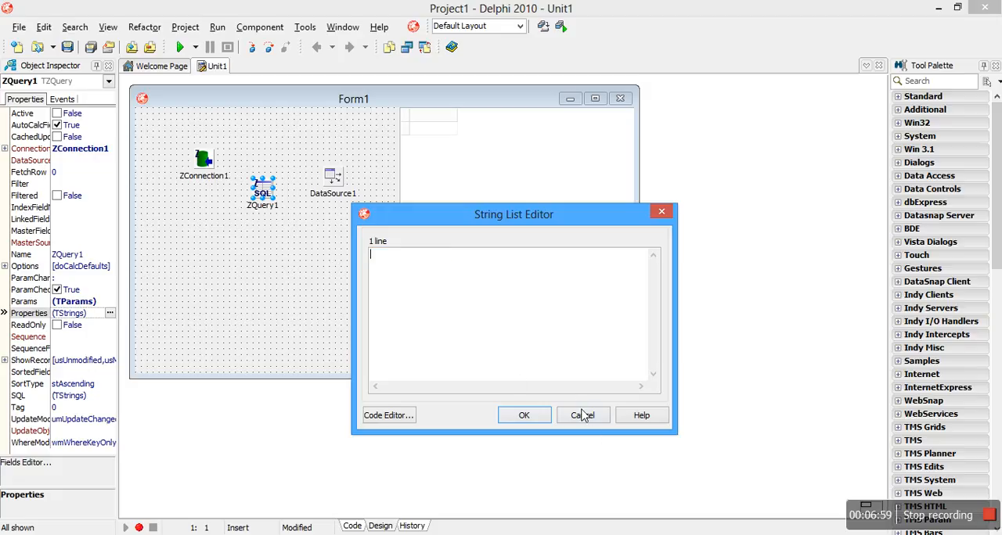
click(582, 415)
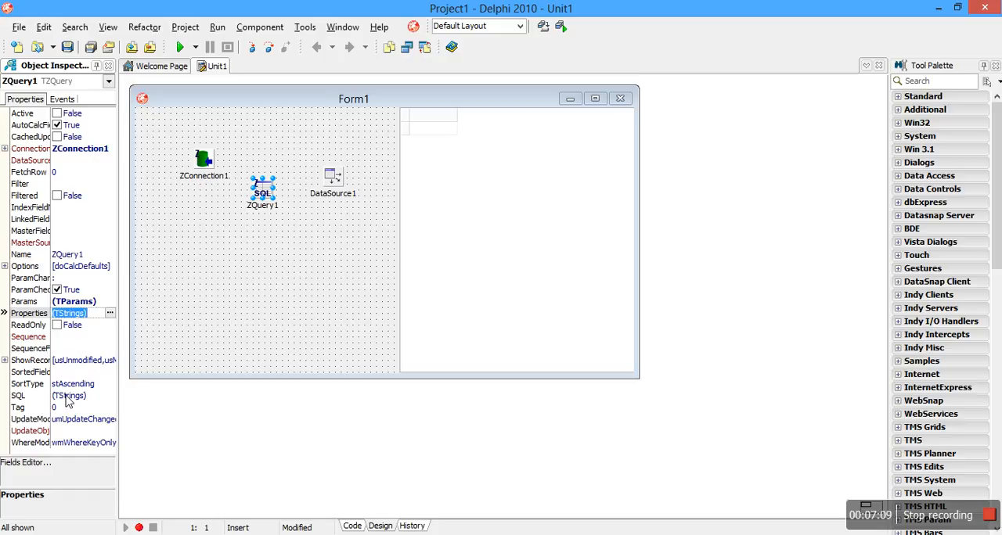
mouse_move(138, 357)
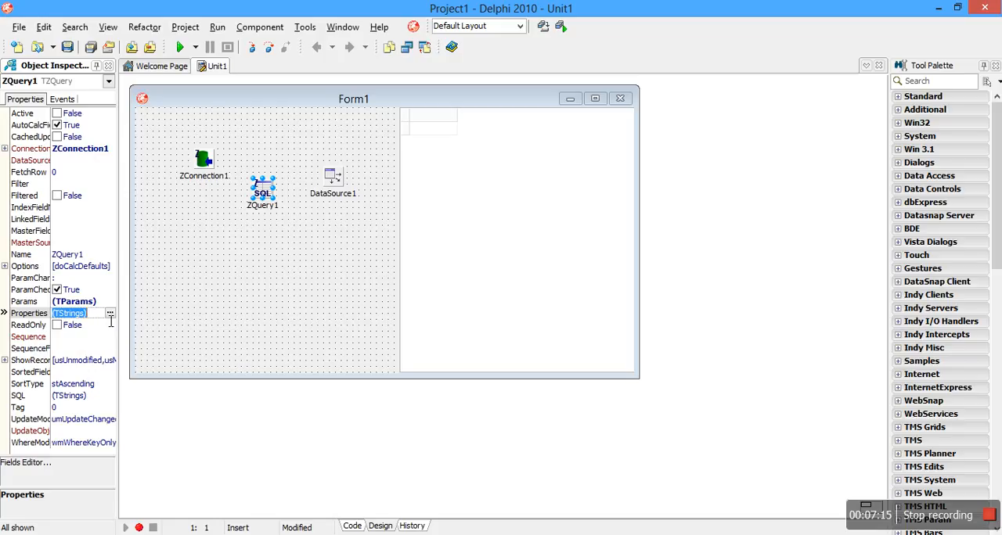
Set ZQuery1's SQL to 'select * from taccount' and activate the query.
click(110, 395)
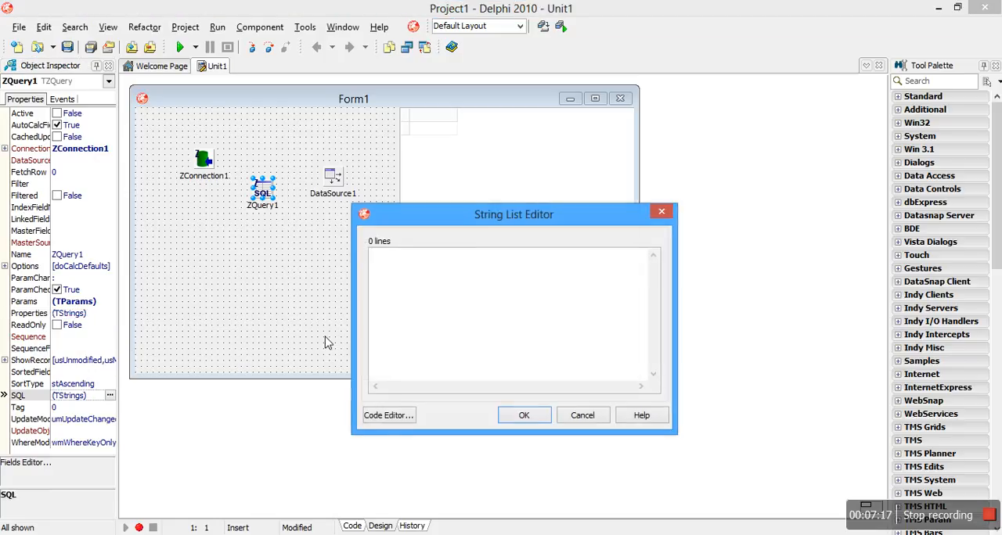
text(select * from taccount)
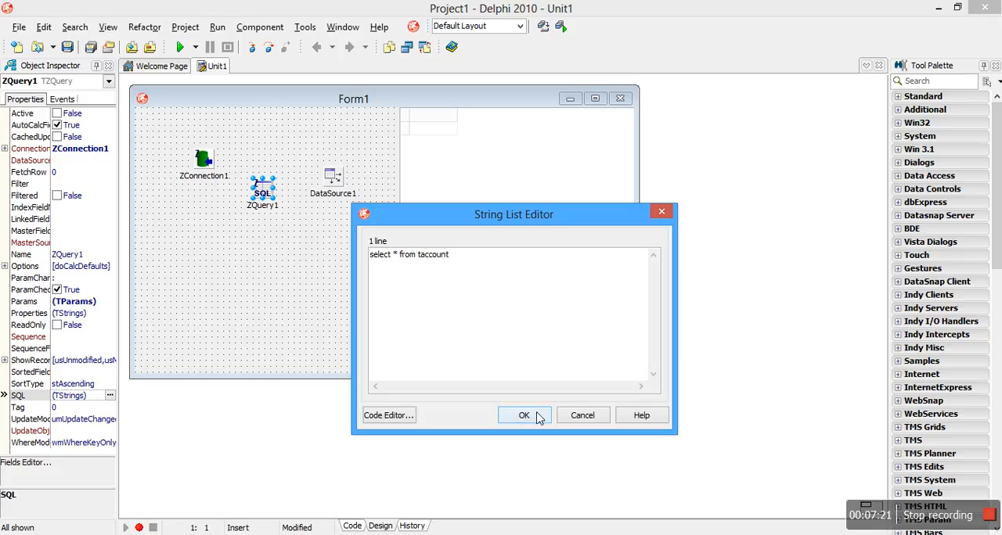
click(523, 415)
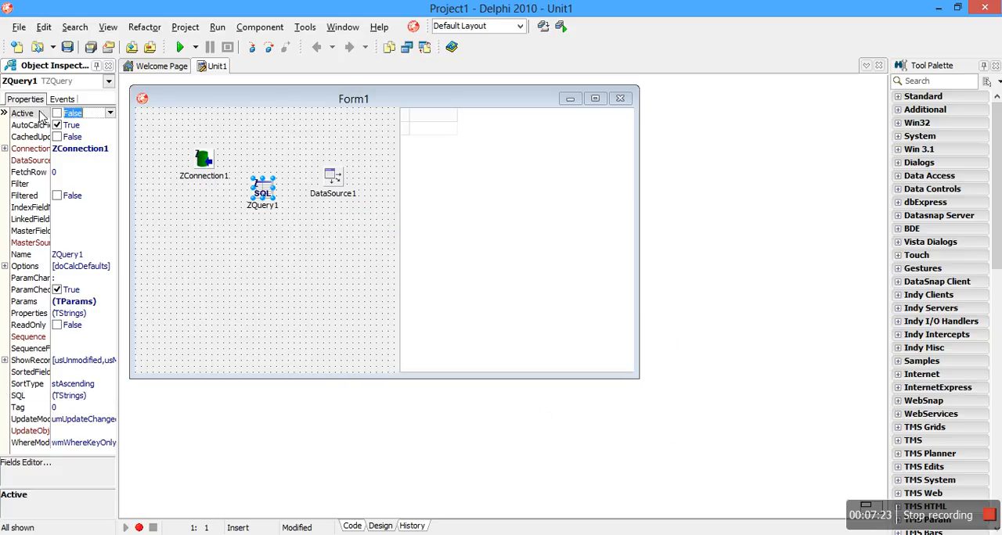
click(109, 112)
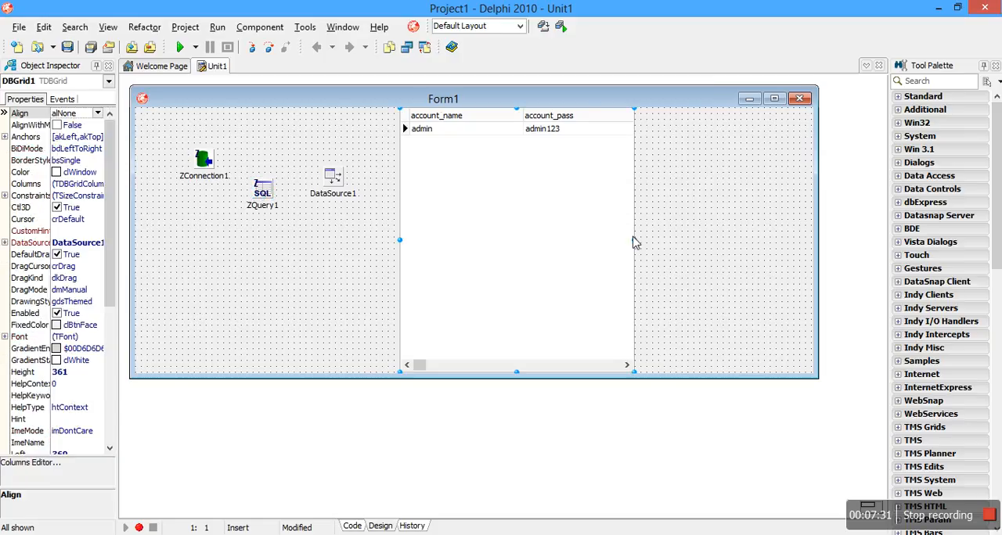
Widen DBGrid1 to show the account_detail column and narrow Form1 to fit it.
drag(634, 241, 754, 241)
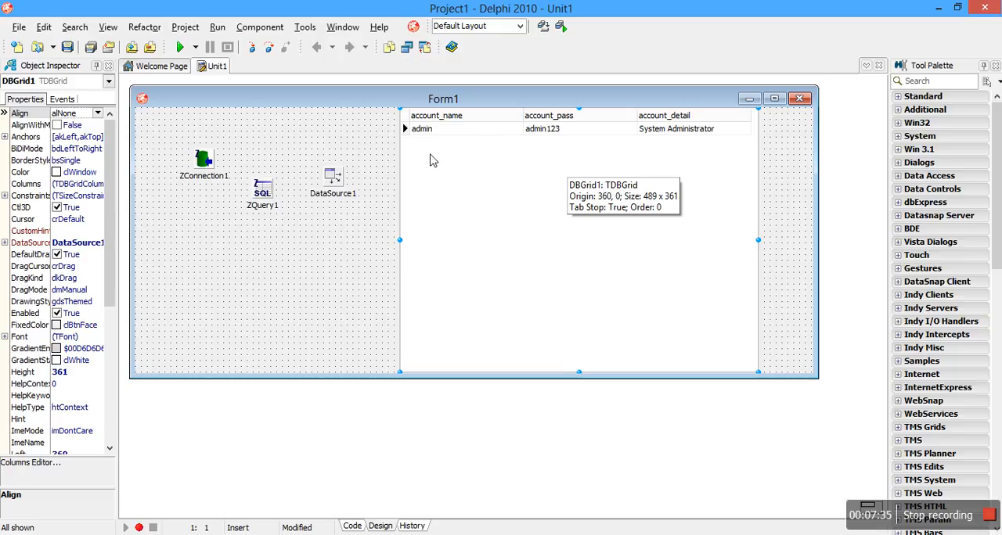
mouse_move(598, 141)
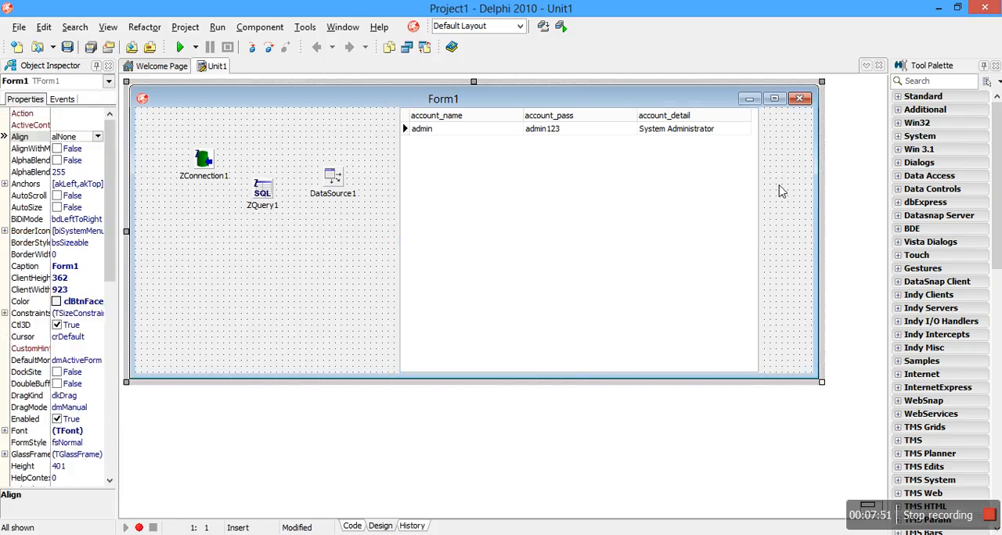
drag(822, 235, 767, 235)
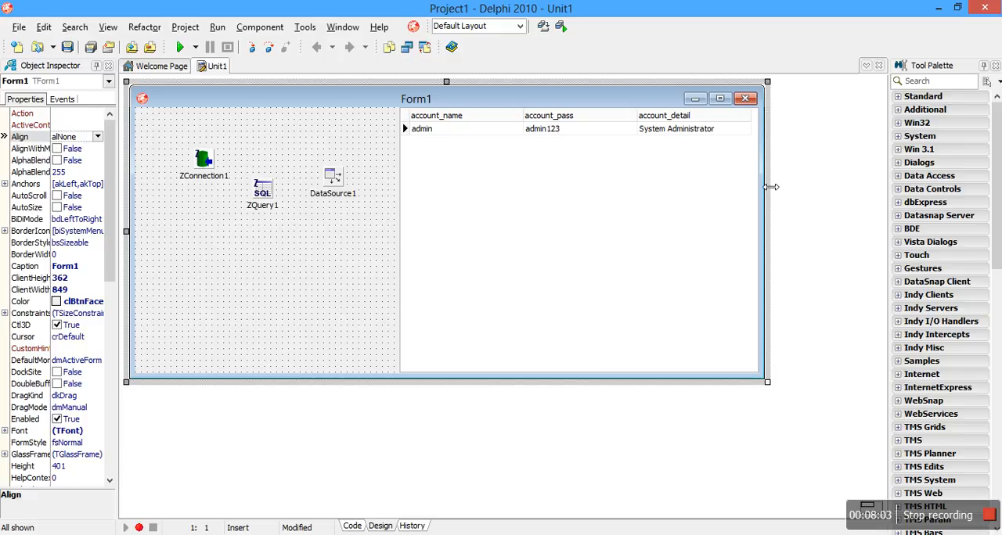
mouse_move(873, 285)
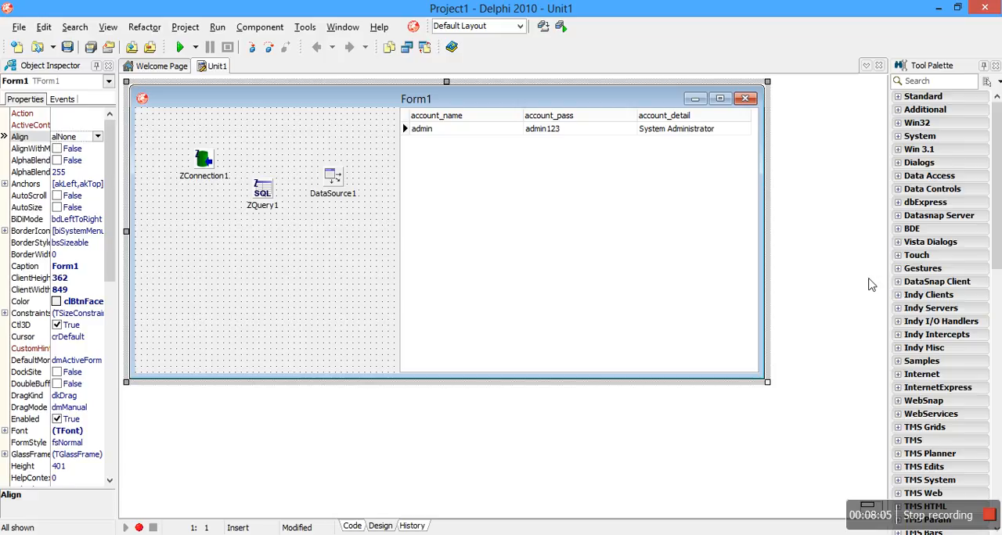